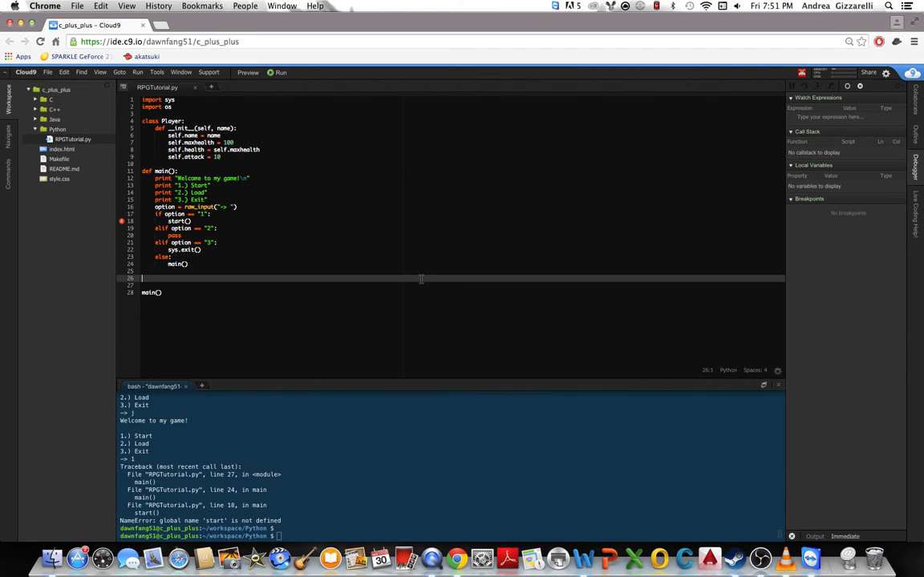
pyautogui.moveTo(287, 278)
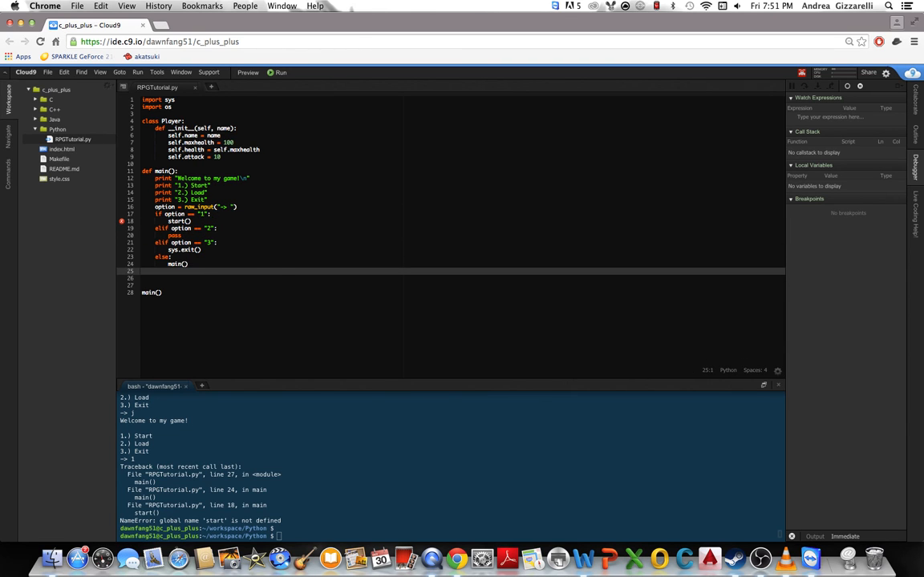
# - Define start() printing "Hello, what is your name?" and reading option with raw_input("--> ")
pyautogui.write('def start():')
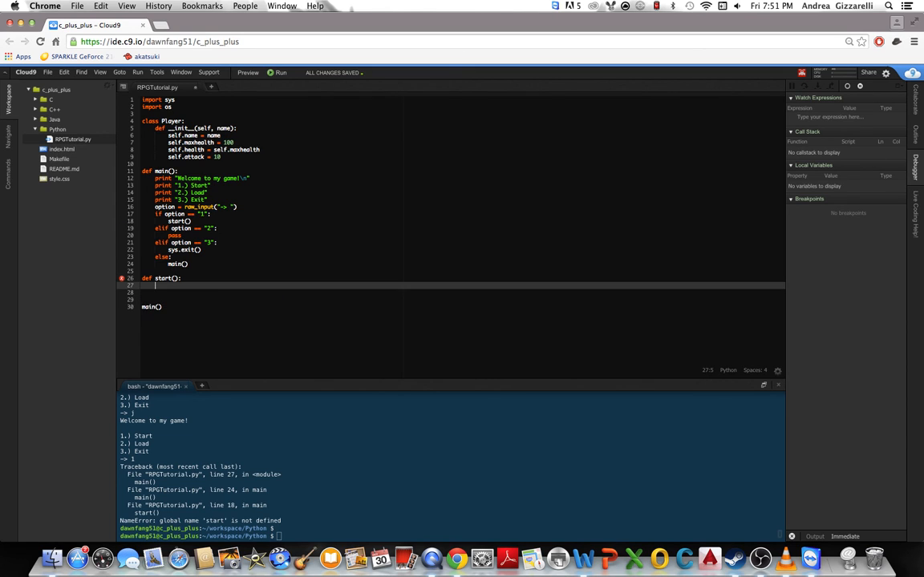
pyautogui.write('print "')
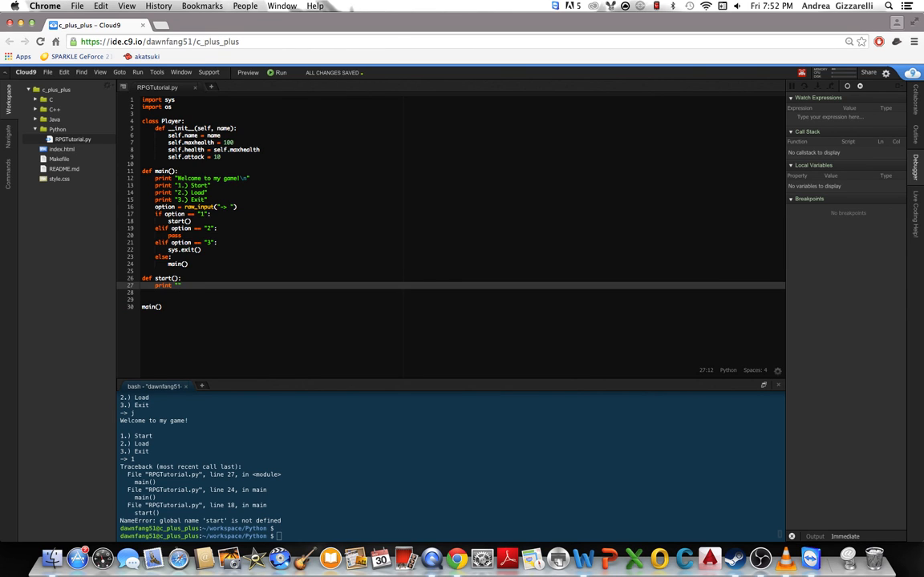
pyautogui.write('Hello, what')
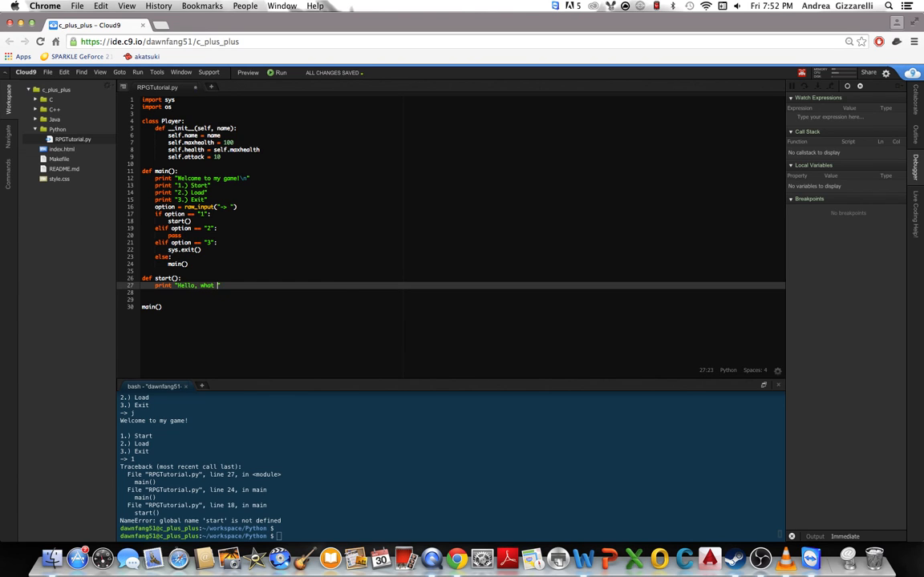
pyautogui.write('is your name?"')
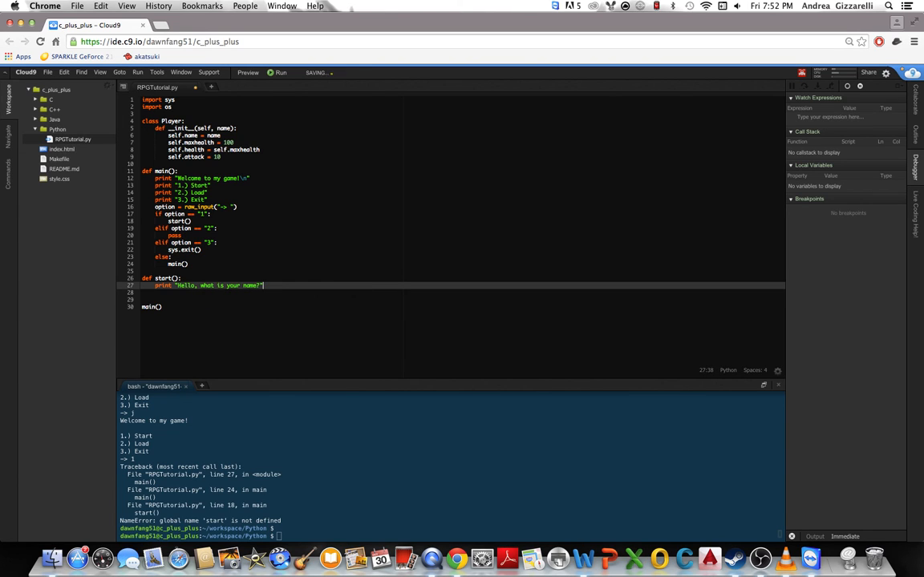
pyautogui.write('option =')
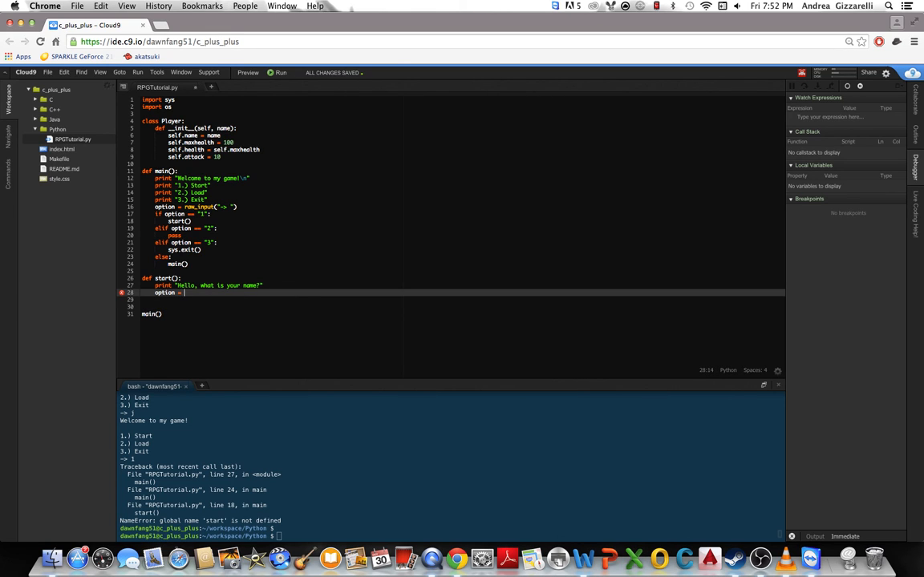
pyautogui.write('raw_input("--> "')
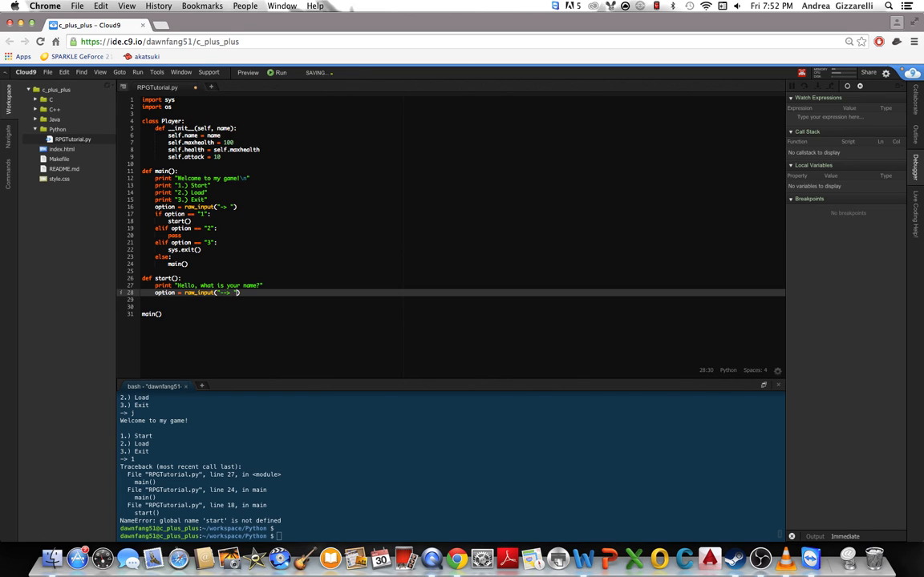
pyautogui.press('Return')
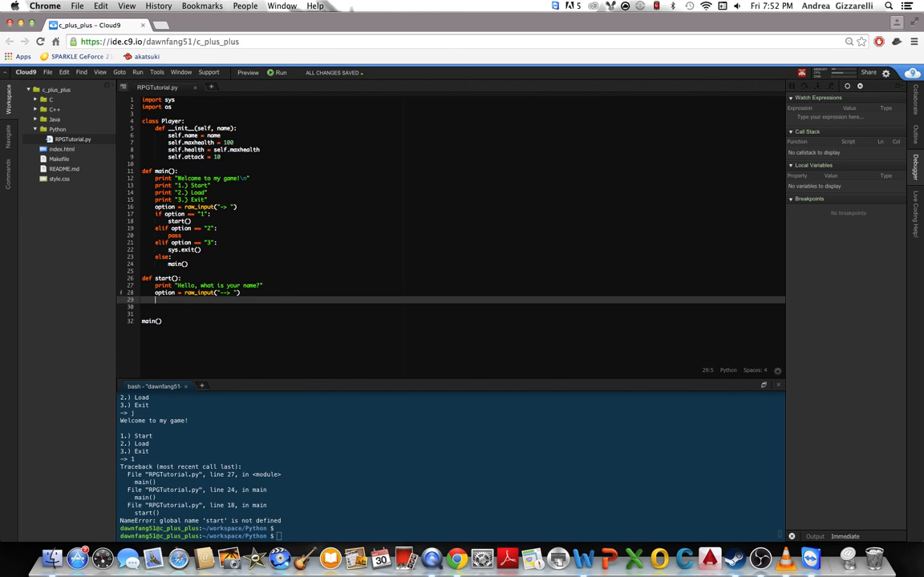
# - Add the line PlayerIG = Player(option) inside start()
pyautogui.write('PlayerIG')
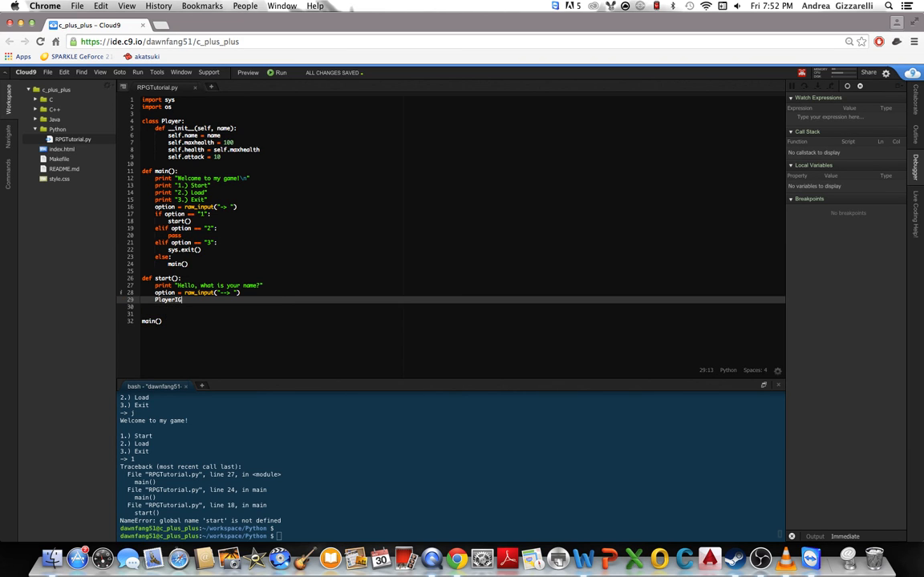
pyautogui.write('=')
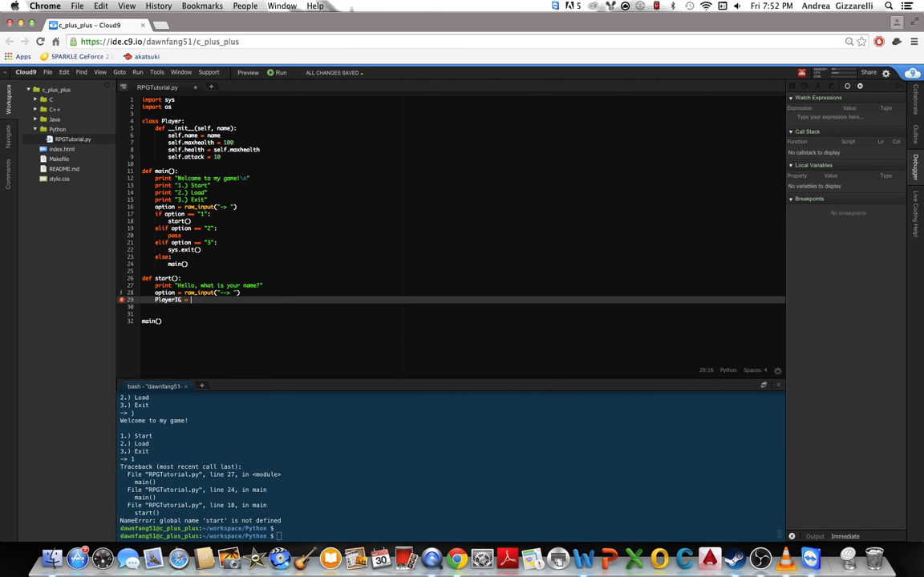
pyautogui.write('Player(option')
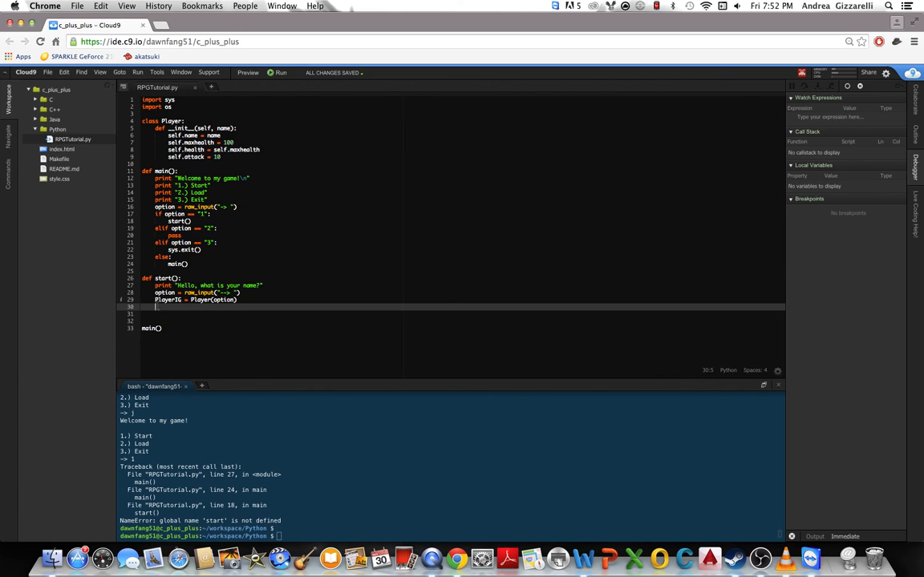
# - Highlight PlayerIG and option to check where each variable is used
pyautogui.doubleClick(165, 299)
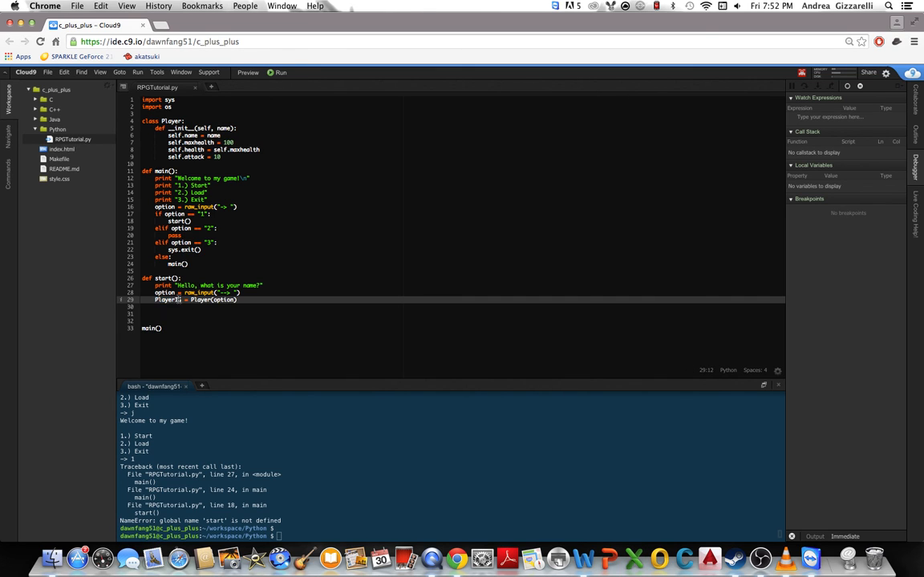
pyautogui.click(143, 321)
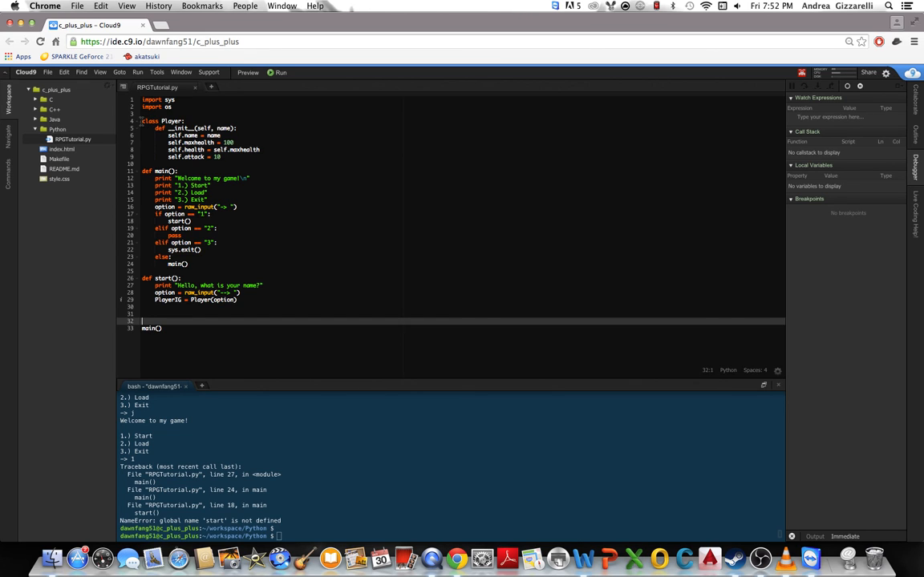
pyautogui.doubleClick(163, 122)
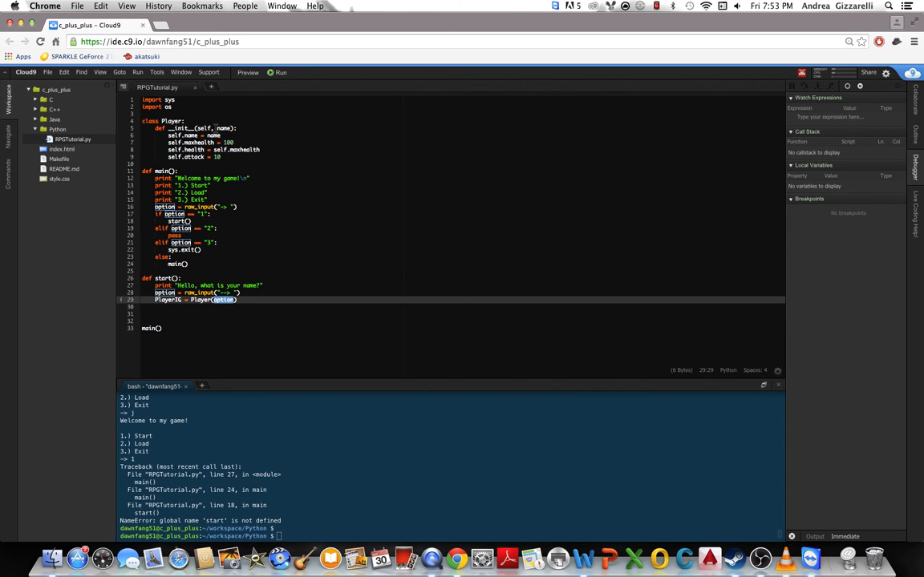
pyautogui.doubleClick(224, 128)
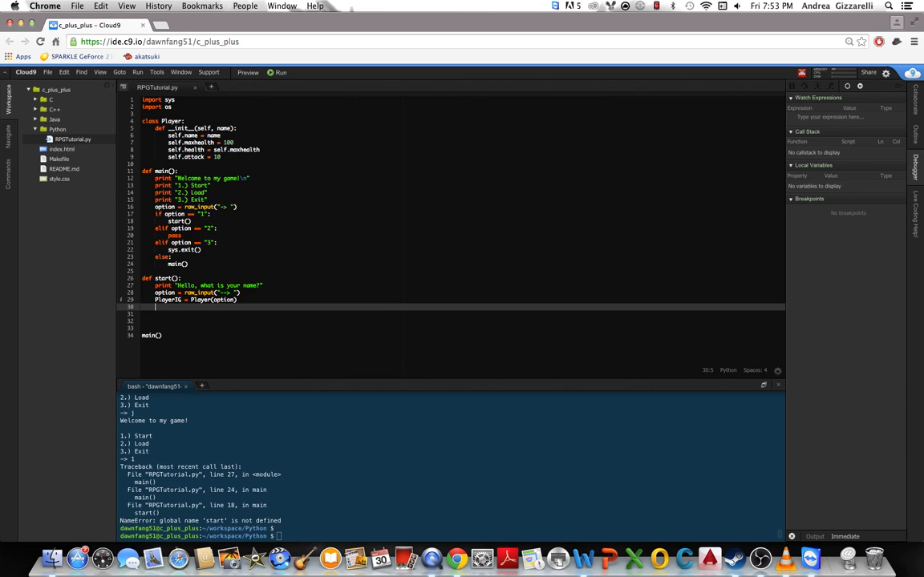
# - Call start1() from start() and define start1 printing "Hello %s How are you?" % PlayerIG.name
pyautogui.write('start1(')
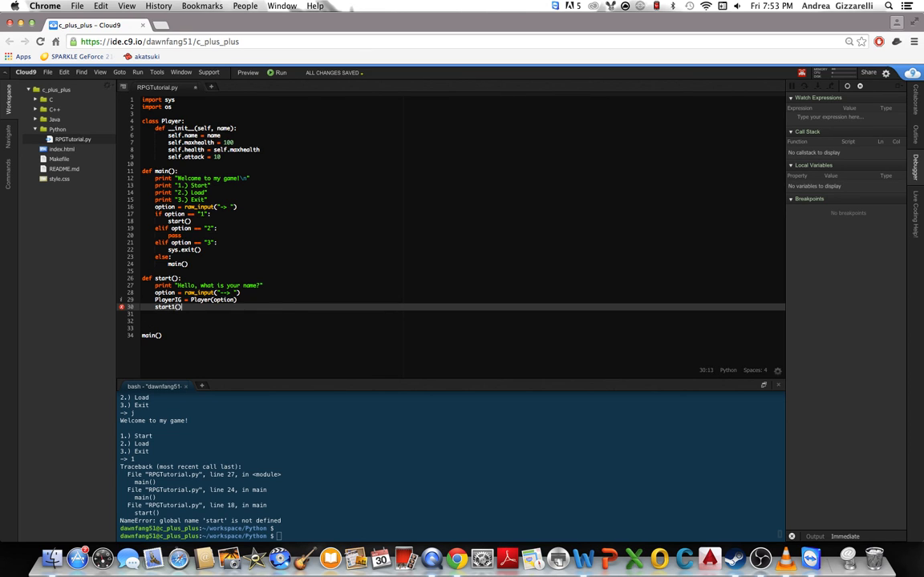
pyautogui.press('Return')
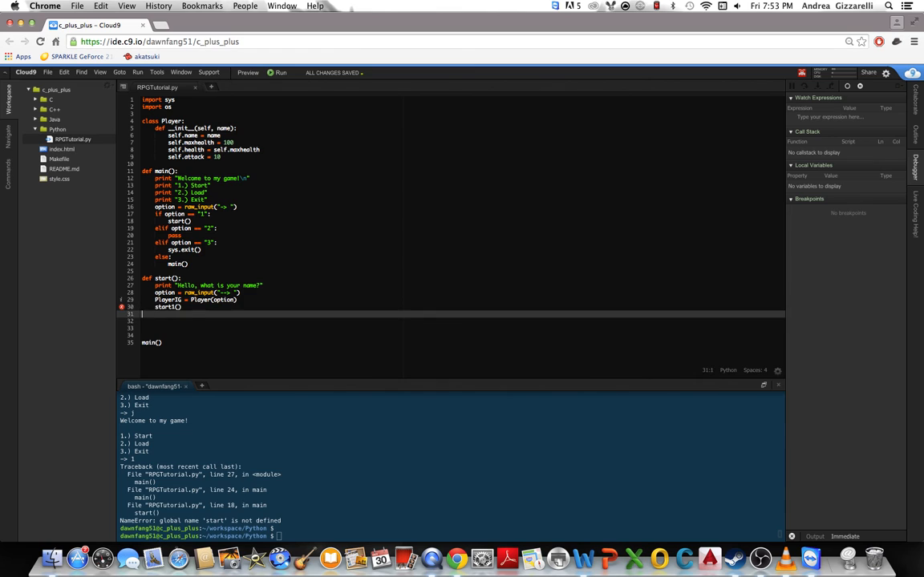
pyautogui.write('def start1():')
pyautogui.click(463, 328)
pyautogui.write('print "')
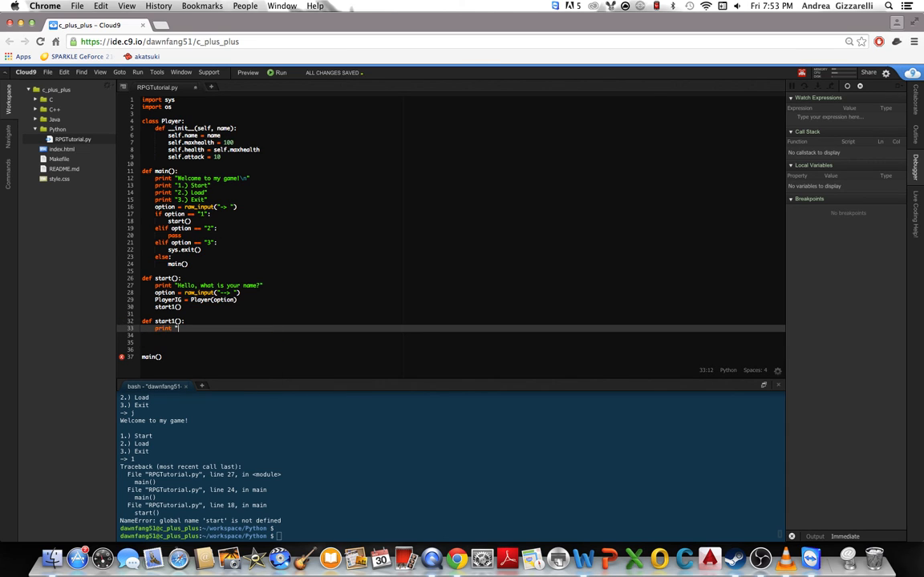
pyautogui.write('Hello')
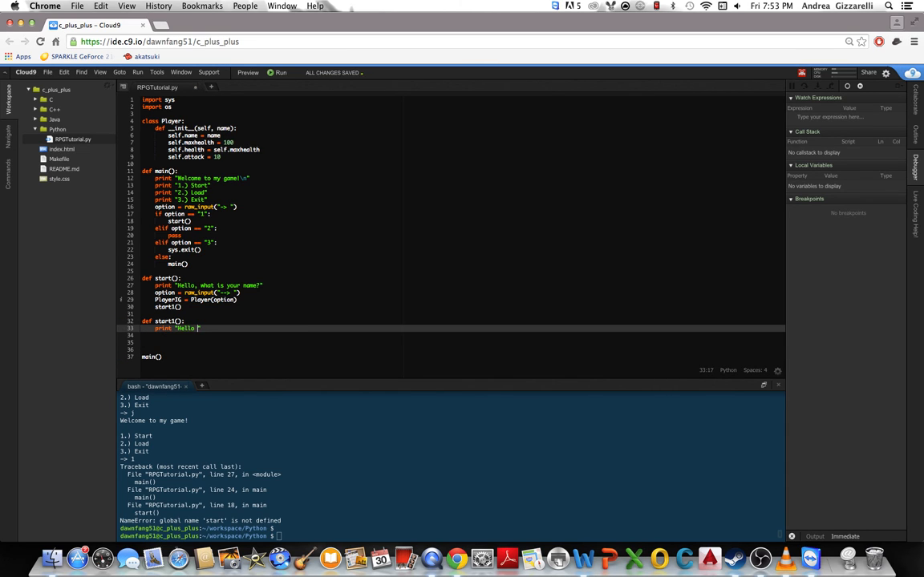
pyautogui.write('%s')
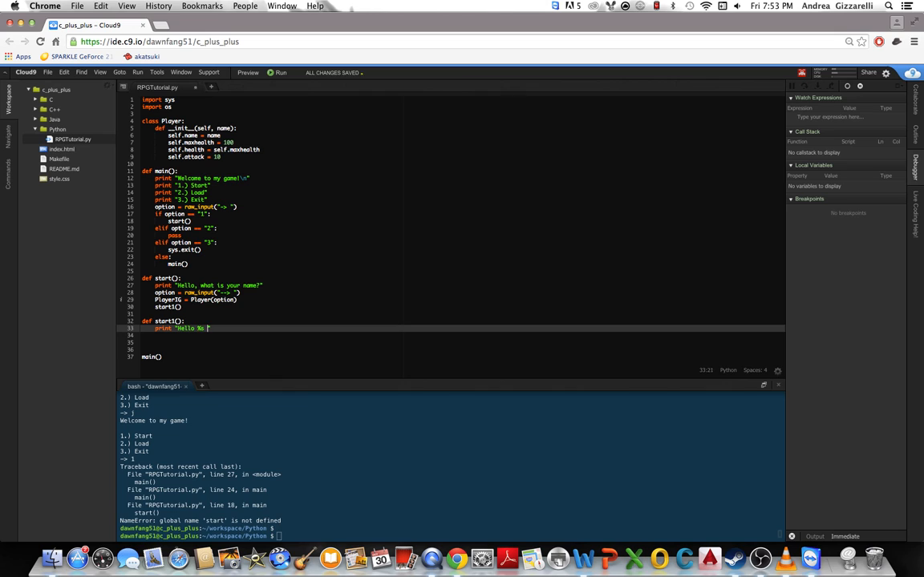
pyautogui.write('%')
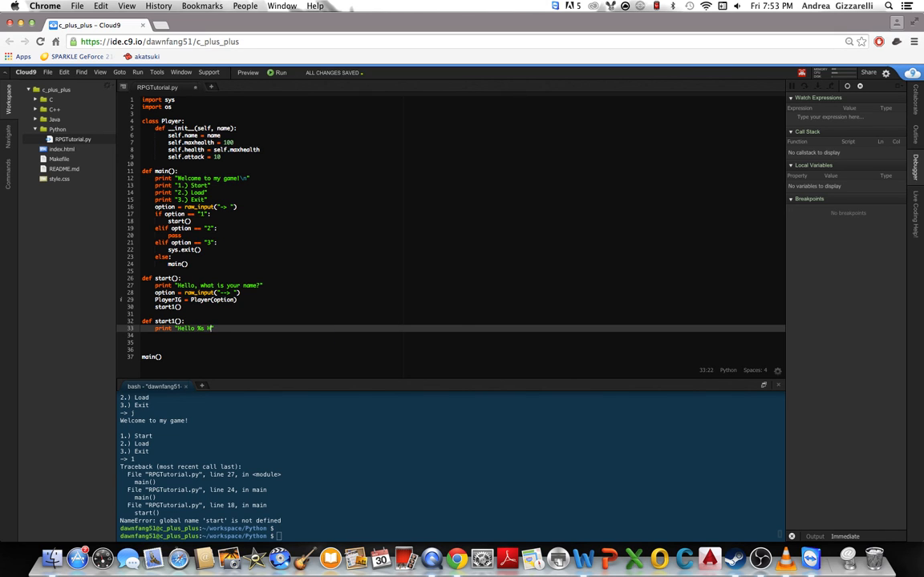
pyautogui.write('How are you?"')
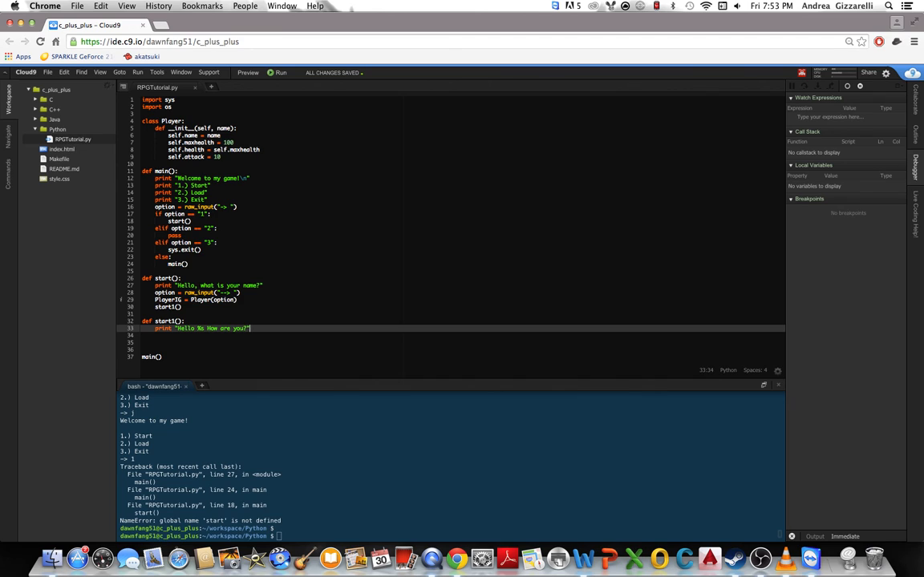
pyautogui.write('%')
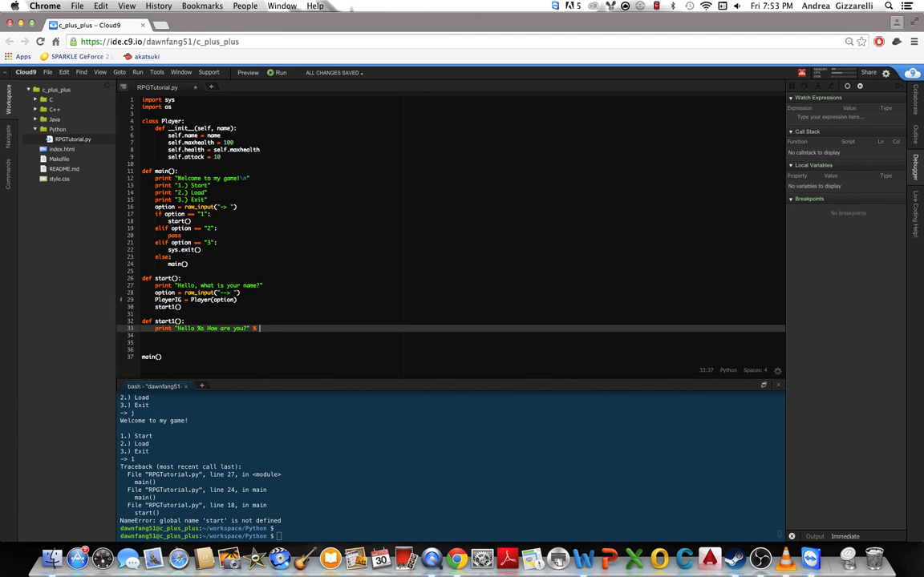
pyautogui.write('PlayerIG.')
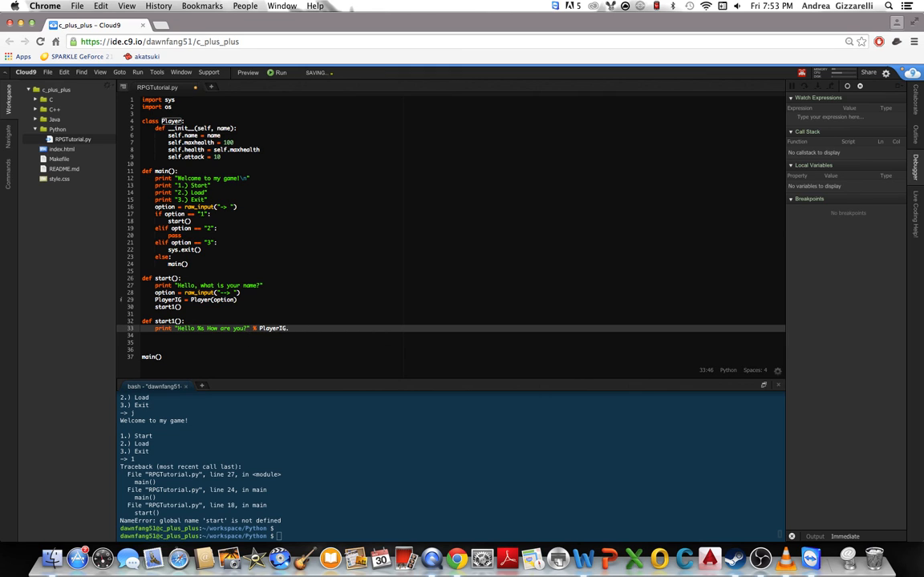
pyautogui.write('name')
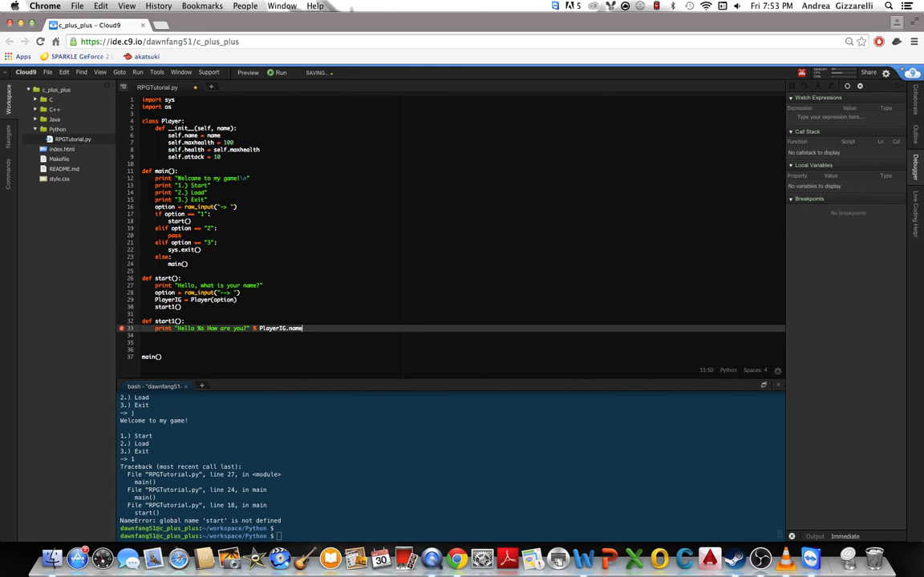
pyautogui.press('Return')
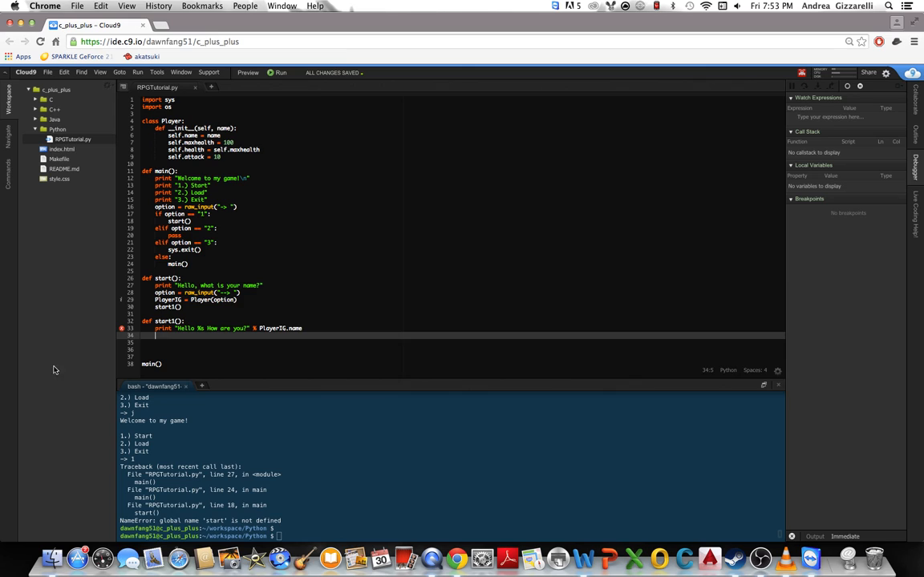
# - Rework the greeting toward "Hello %s How are you? %s" % (PlayerIG.name, )
pyautogui.doubleClick(186, 328)
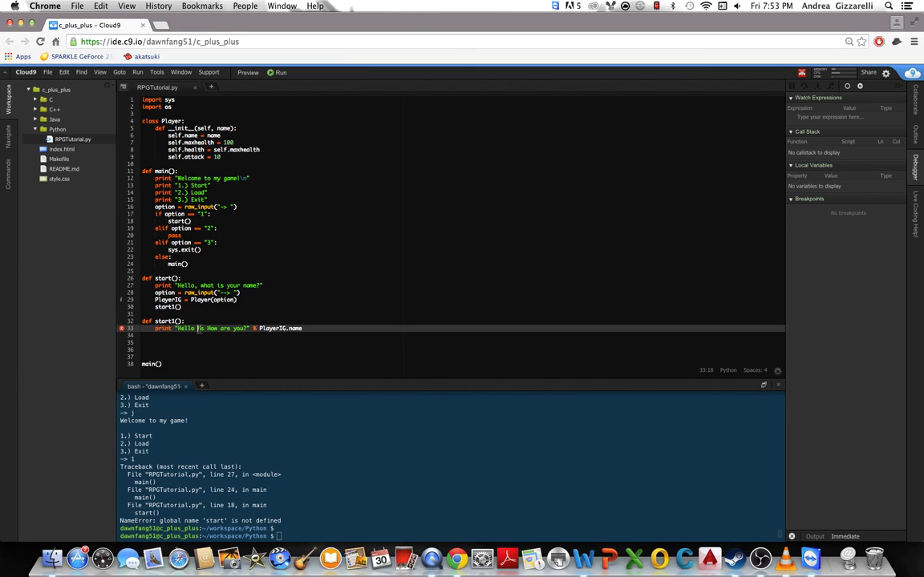
pyautogui.doubleClick(185, 328)
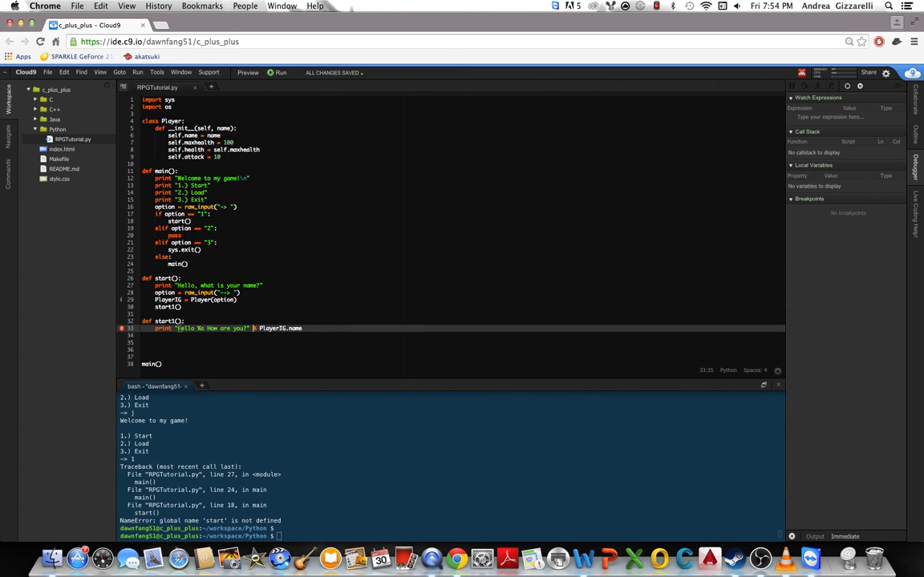
pyautogui.click(247, 328)
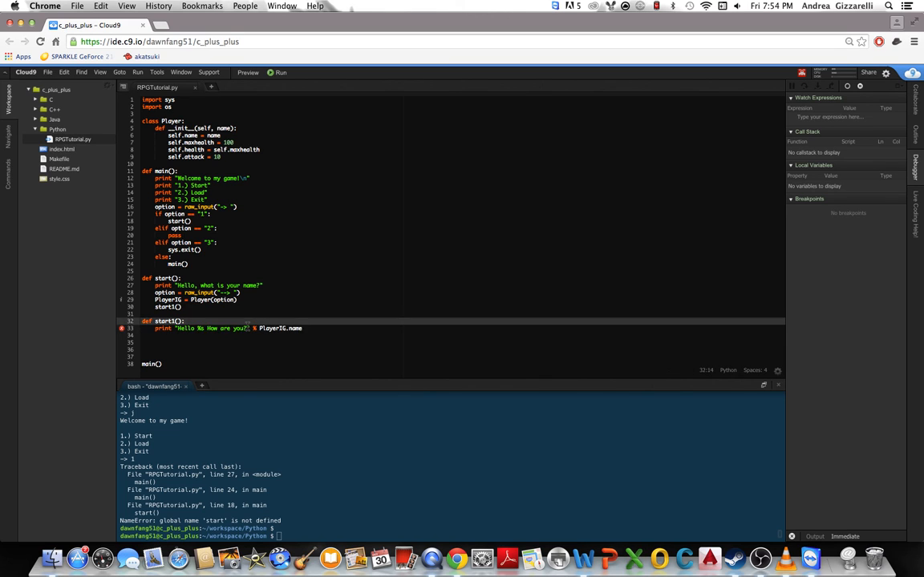
pyautogui.click(302, 328)
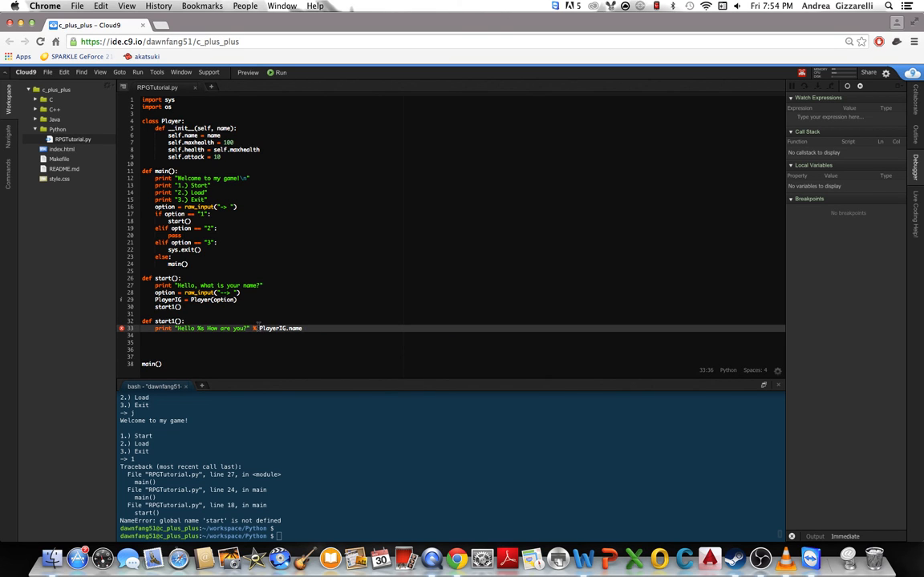
pyautogui.doubleClick(265, 328)
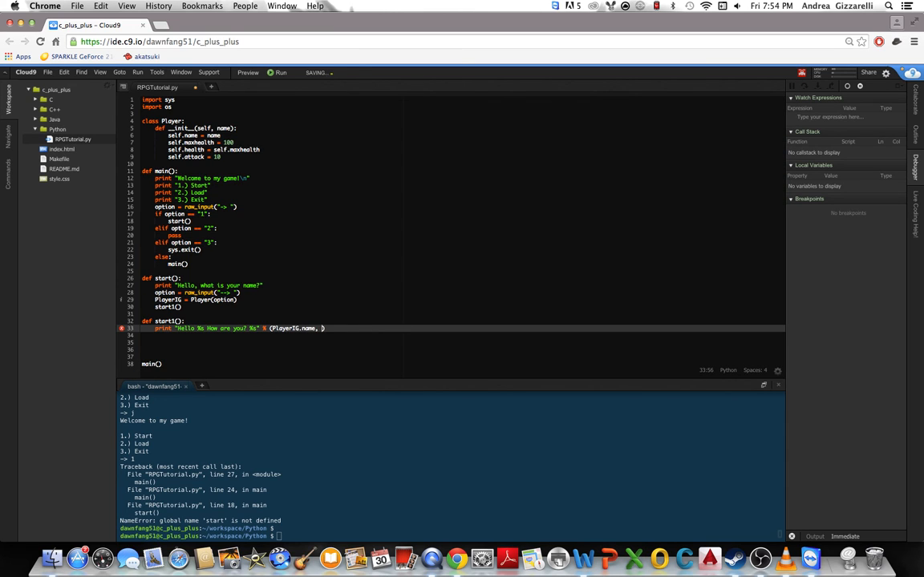
# - Undo the tuple edits, restoring "Hello %s How are you?" % PlayerIG.name
pyautogui.write('PlayerIG.name')
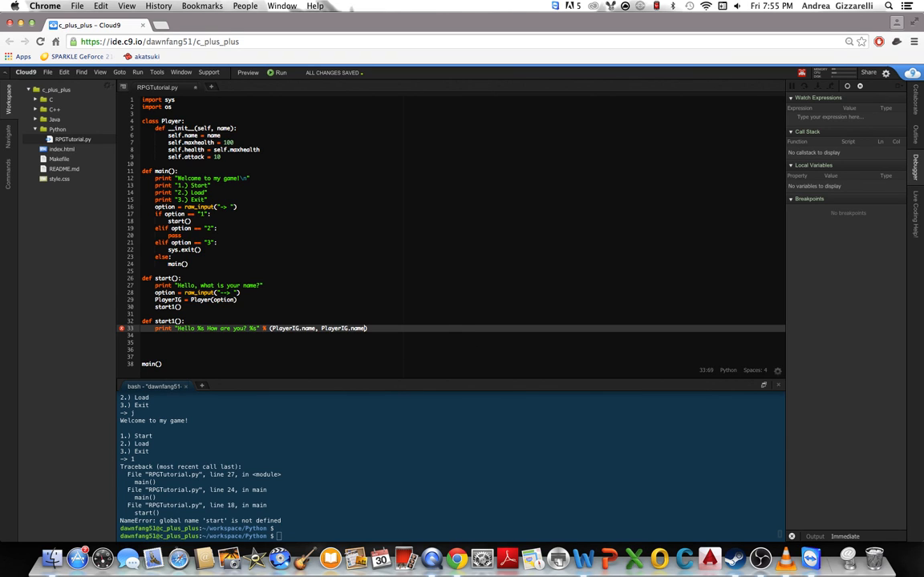
pyautogui.press('backspace')
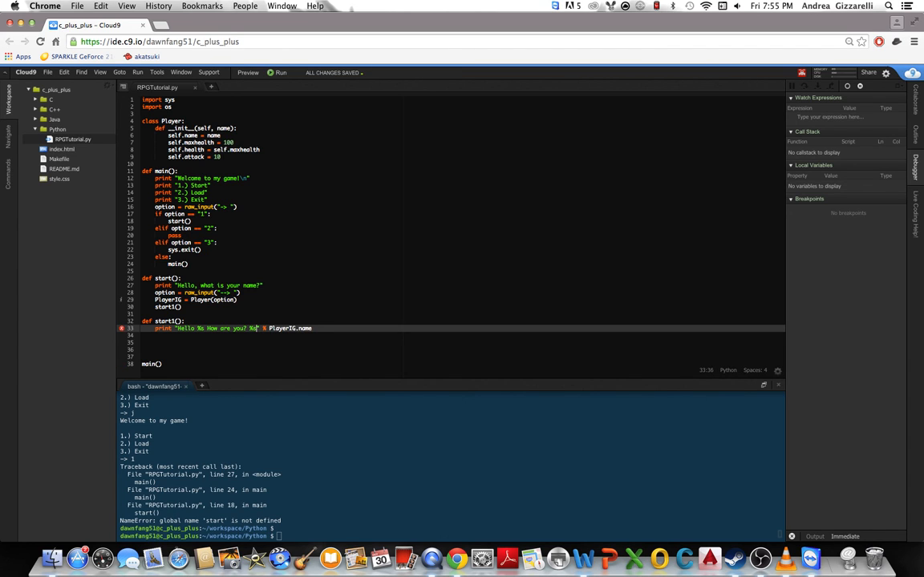
pyautogui.click(184, 322)
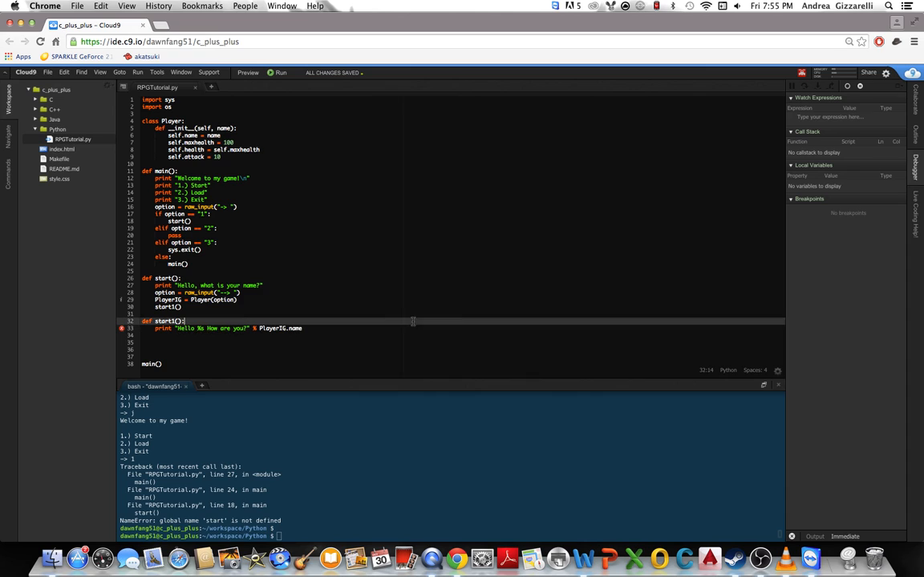
pyautogui.moveTo(123, 329)
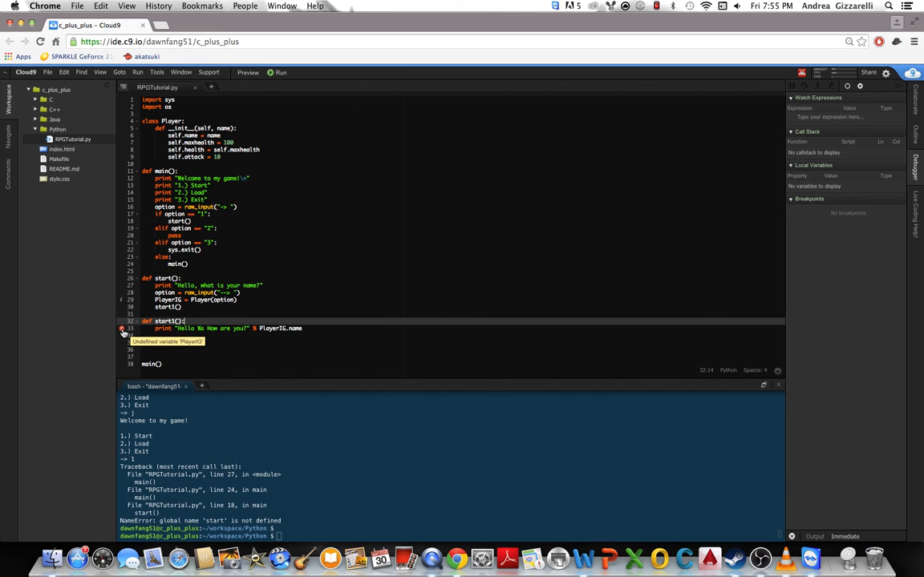
# - Declare PlayerIG global and run the game, getting "Hello Vincent How are you?"
pyautogui.click(252, 285)
pyautogui.write('Vincent')
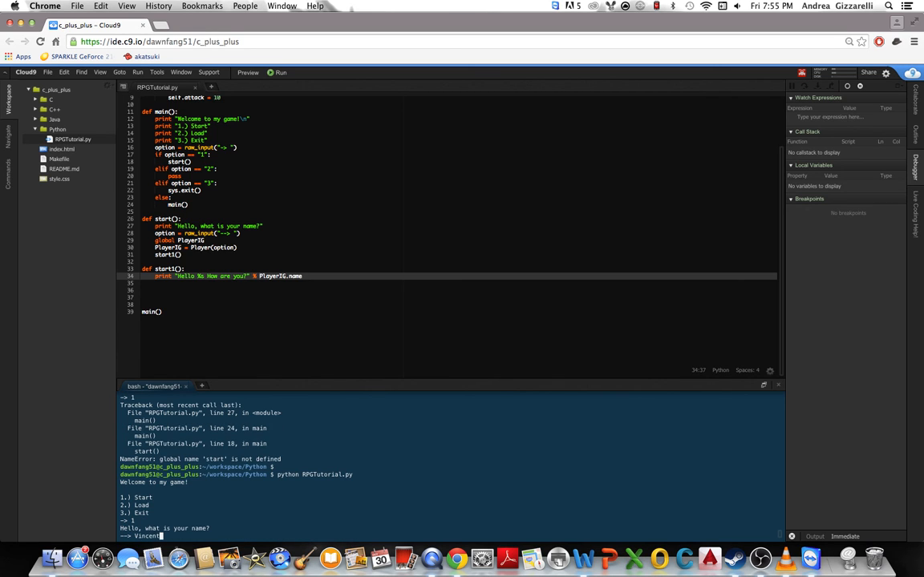
pyautogui.press('Return')
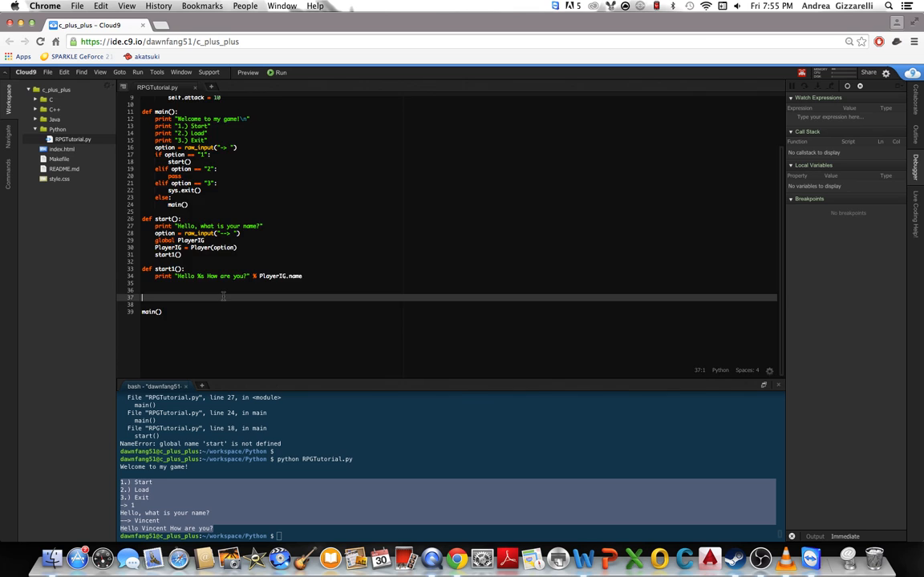
pyautogui.scroll(3)
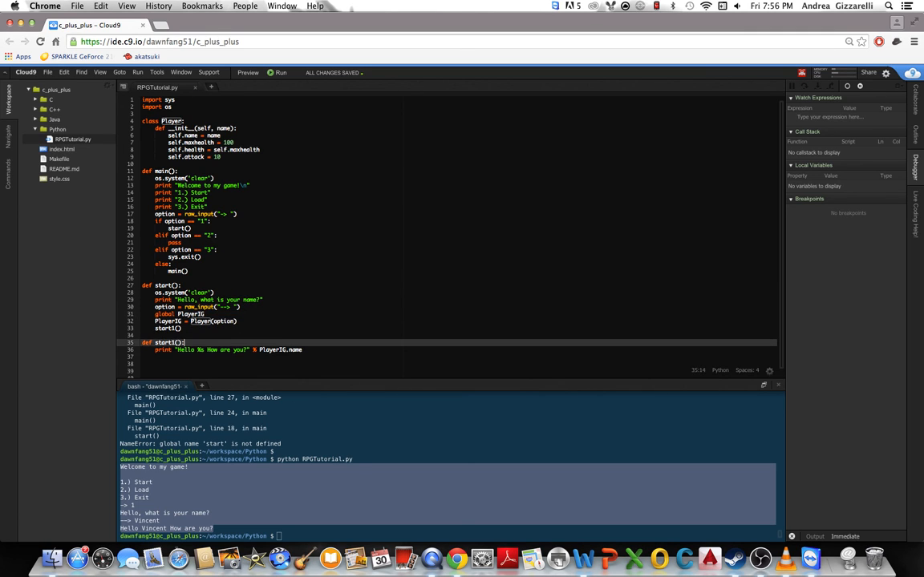
# - Add os.system("clear") to start1 and clear the bash terminal
pyautogui.write('os.system(')
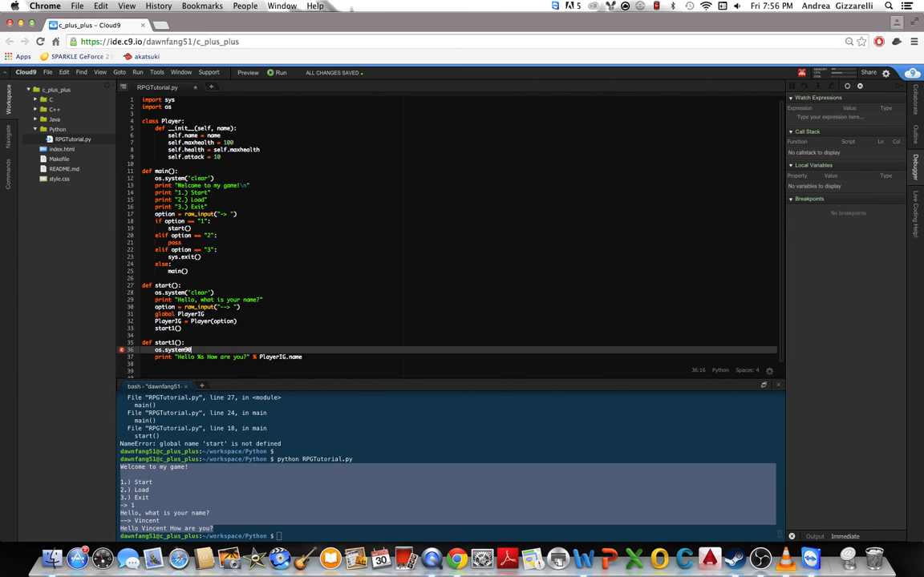
pyautogui.write("'")
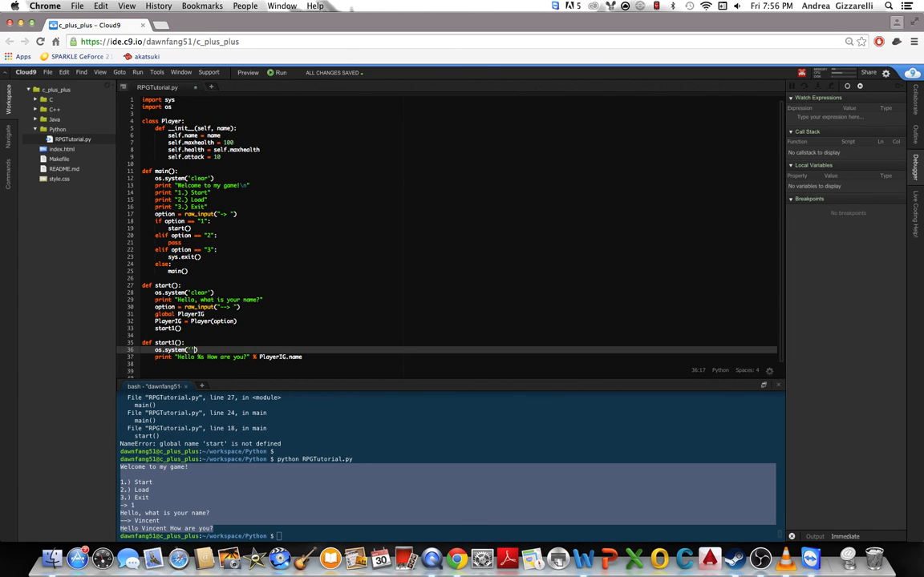
pyautogui.write('clear')
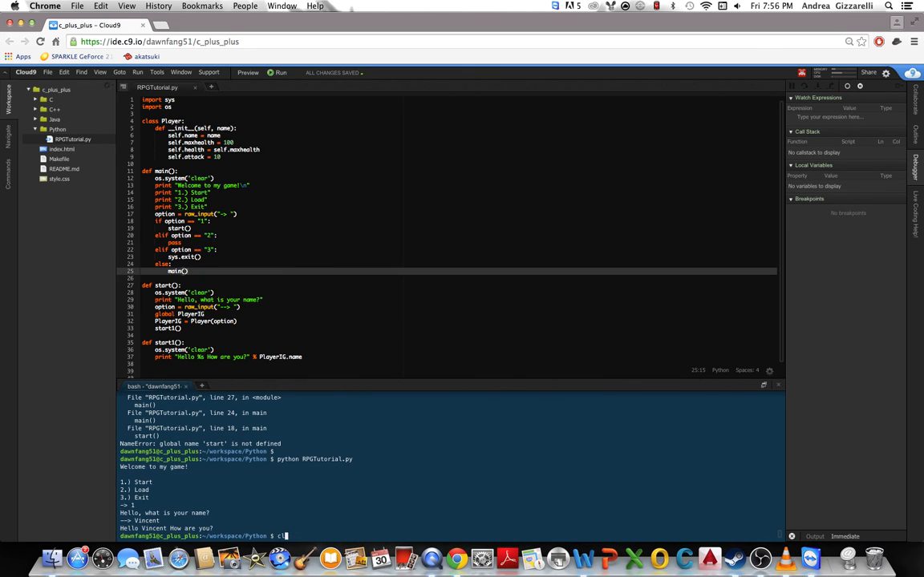
pyautogui.press('Return')
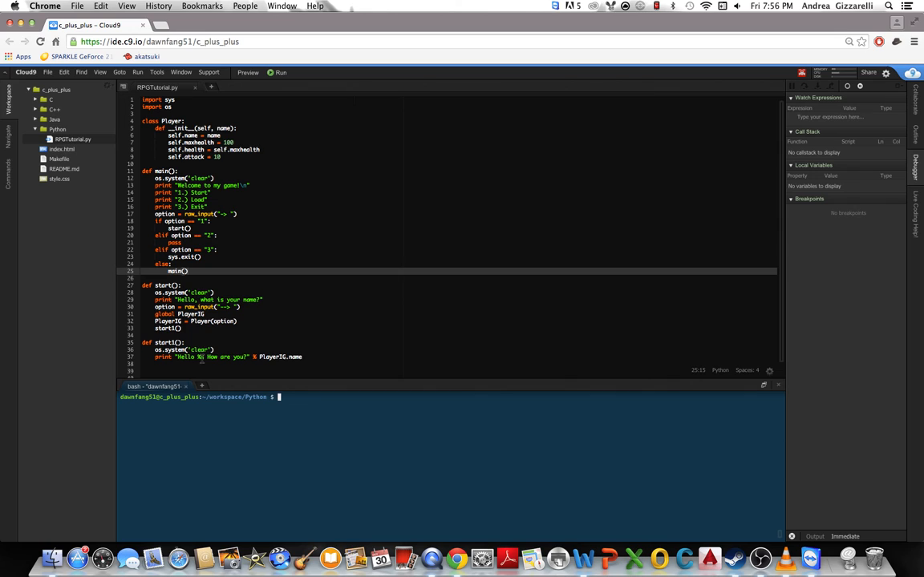
pyautogui.doubleClick(199, 350)
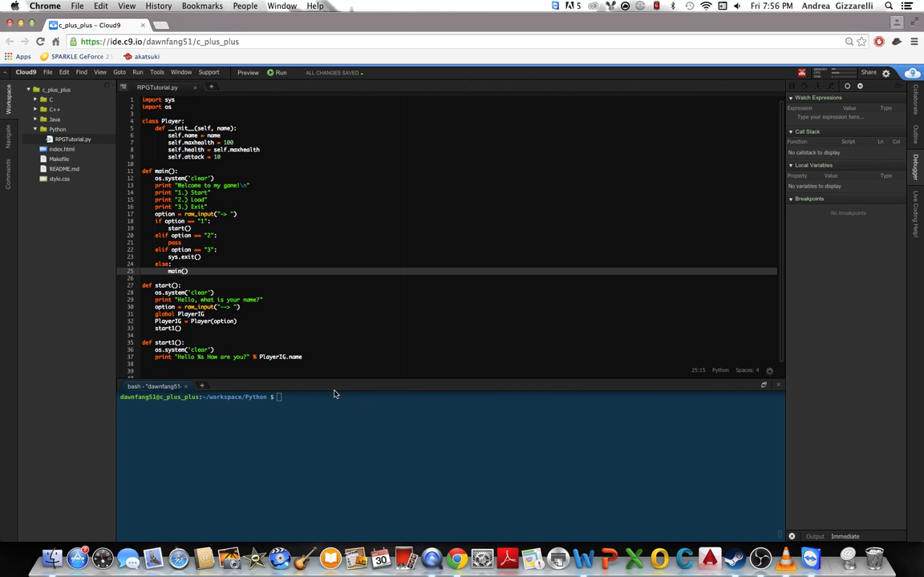
# - Run RPGTutorial.py, enter the name Vincent, and check the greeting on a cleared screen
pyautogui.write('clear')
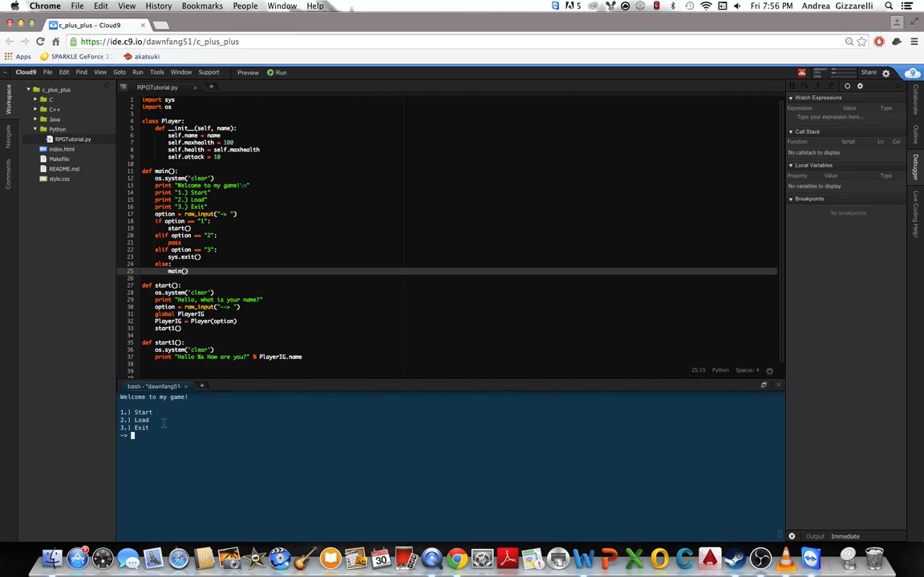
pyautogui.moveTo(293, 440)
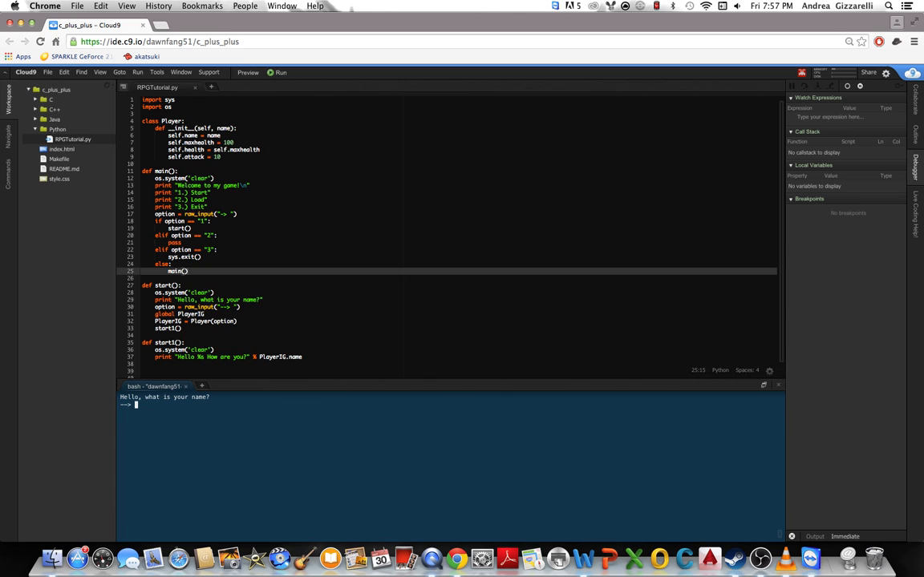
pyautogui.write('Vincent')
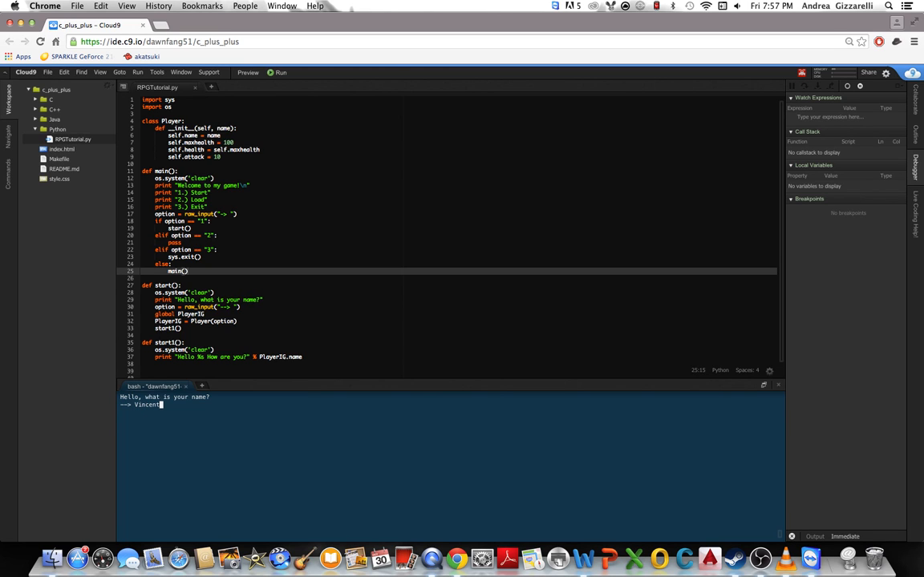
pyautogui.press('Return')
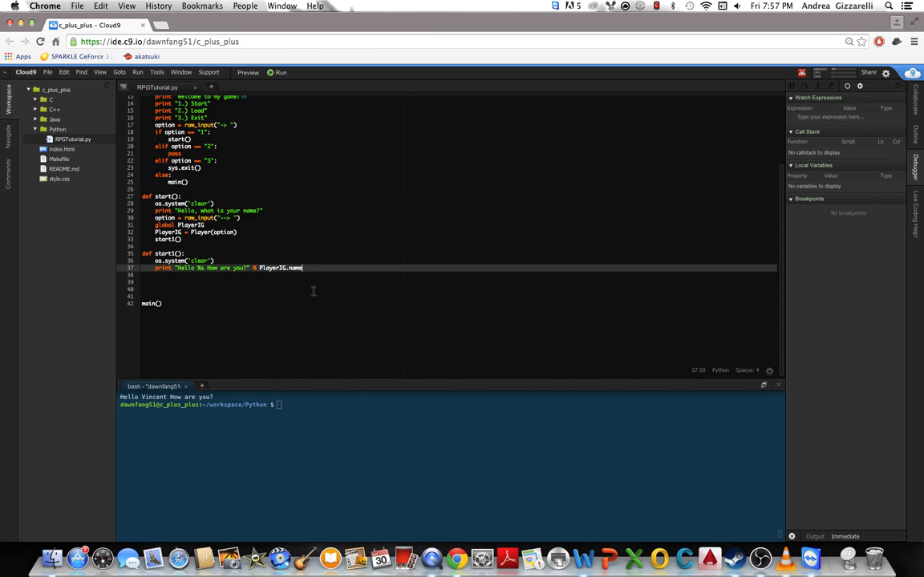
pyautogui.scroll(3)
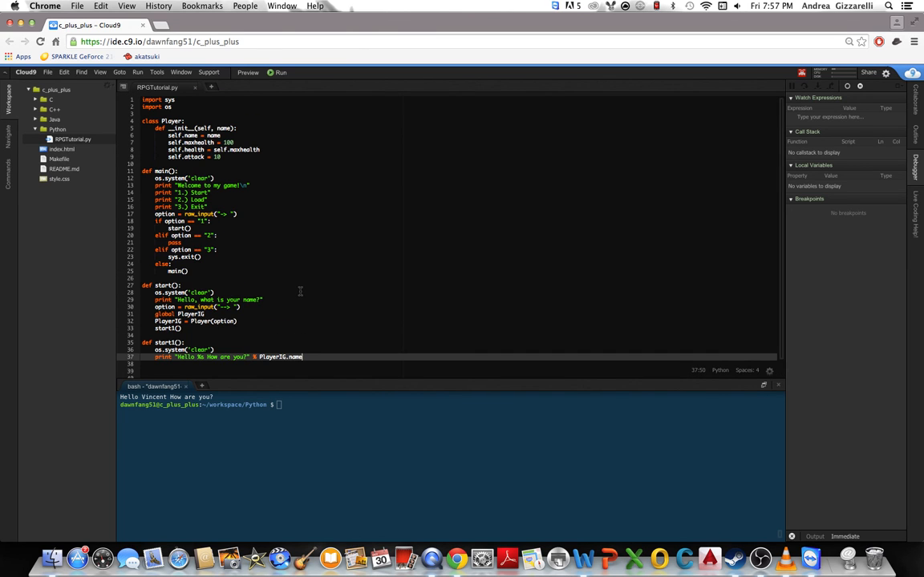
pyautogui.scroll(-3)
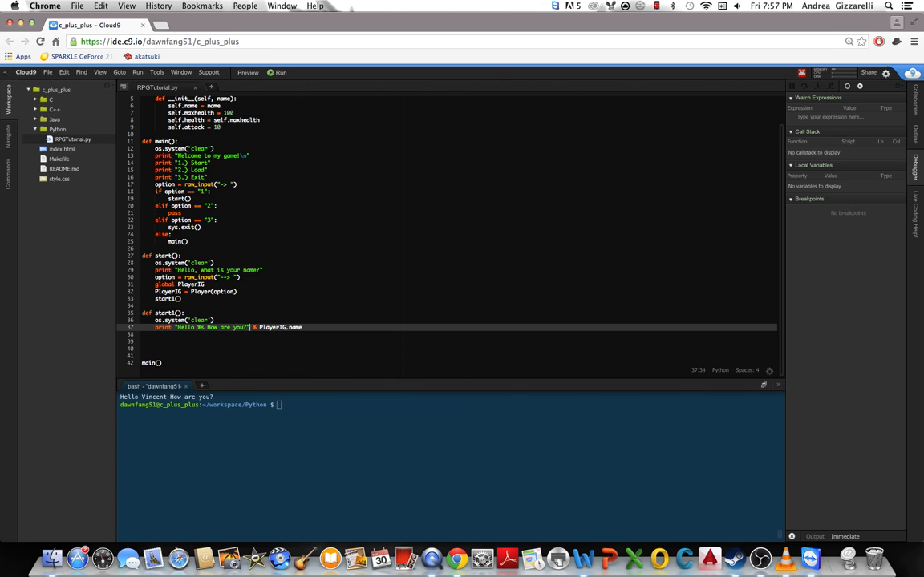
# - Replace the greeting with Name (%s) and Attack (%i, PlayerIG.attack) print lines
pyautogui.press('Backspace')
pyautogui.write('Name:')
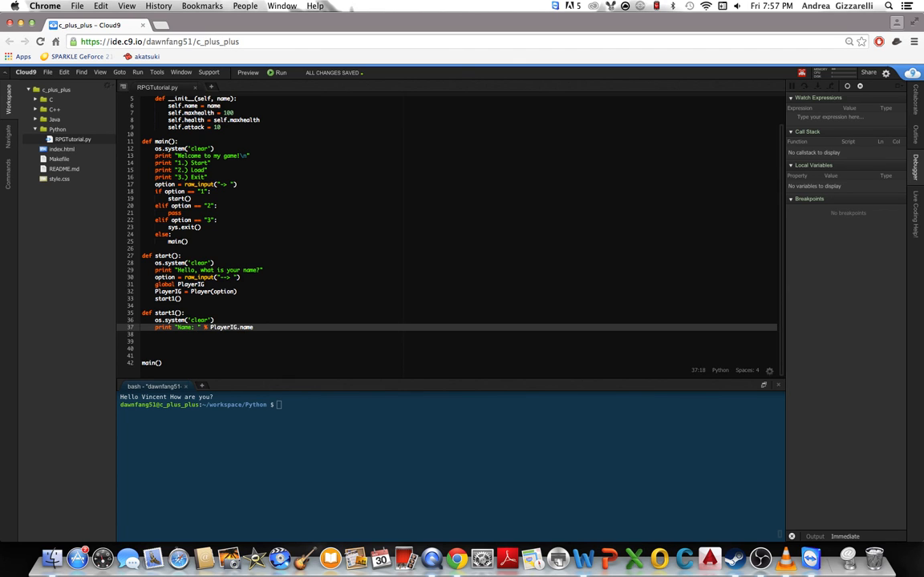
pyautogui.write('%s')
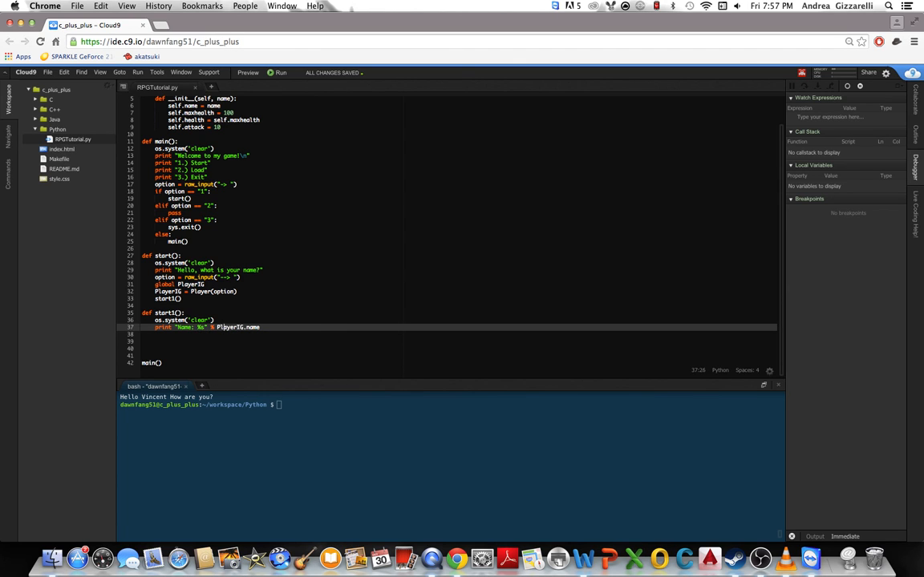
pyautogui.press('Return')
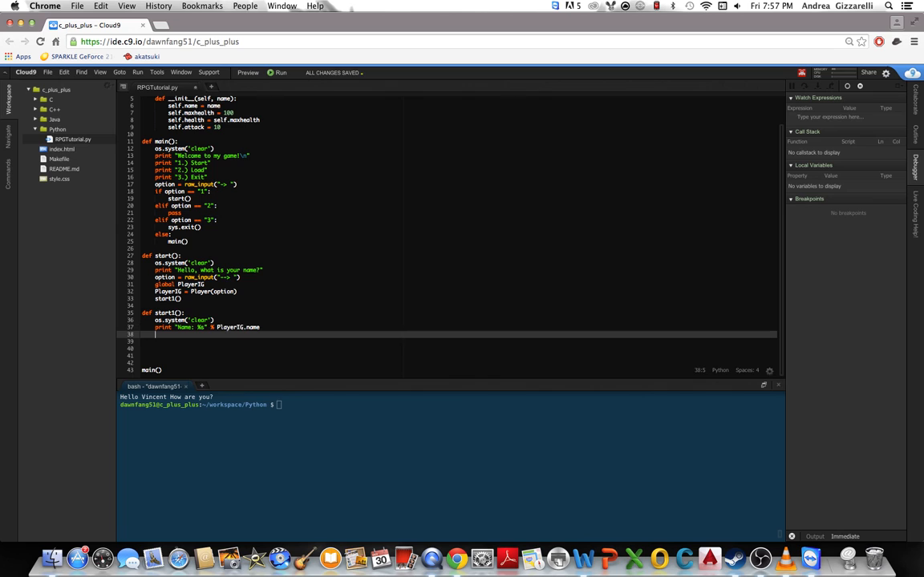
pyautogui.scroll(-3)
pyautogui.write('print "')
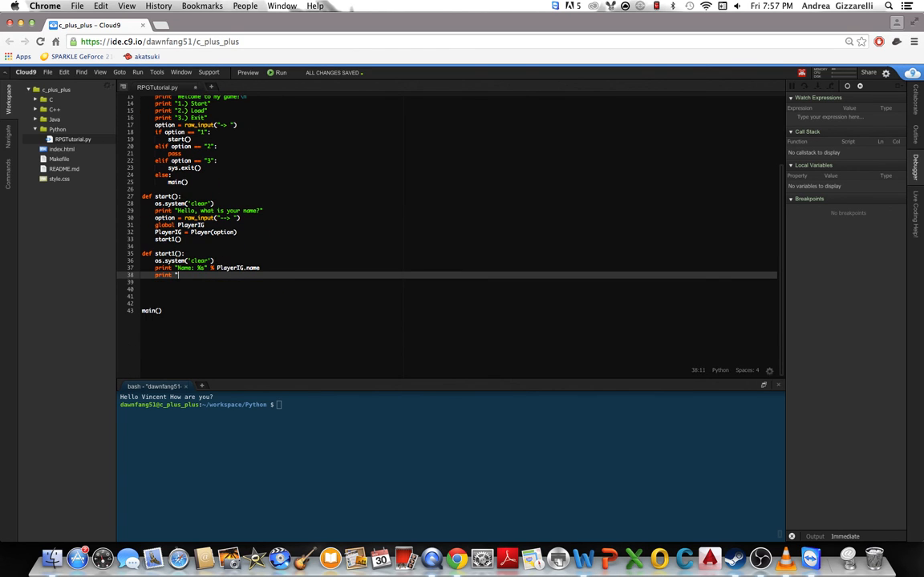
pyautogui.write('Attr')
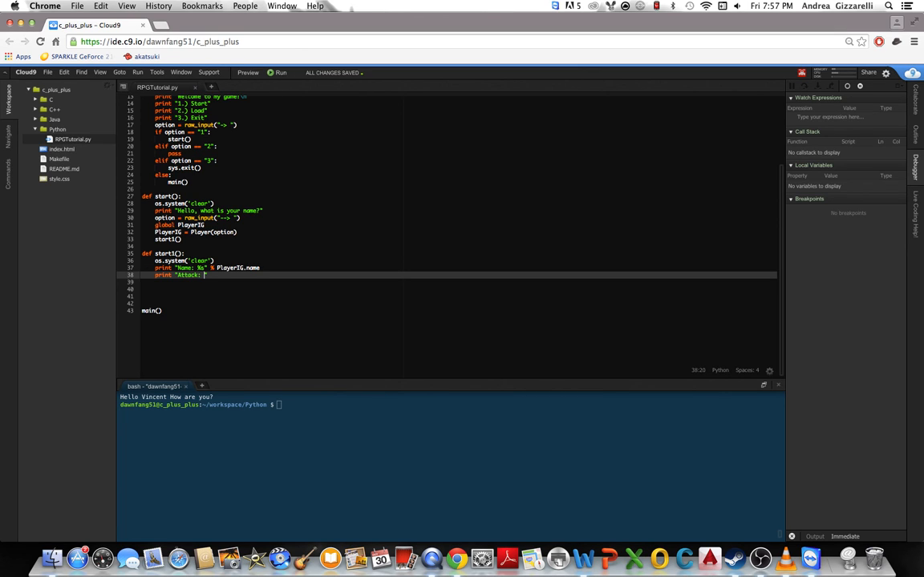
pyautogui.write('%')
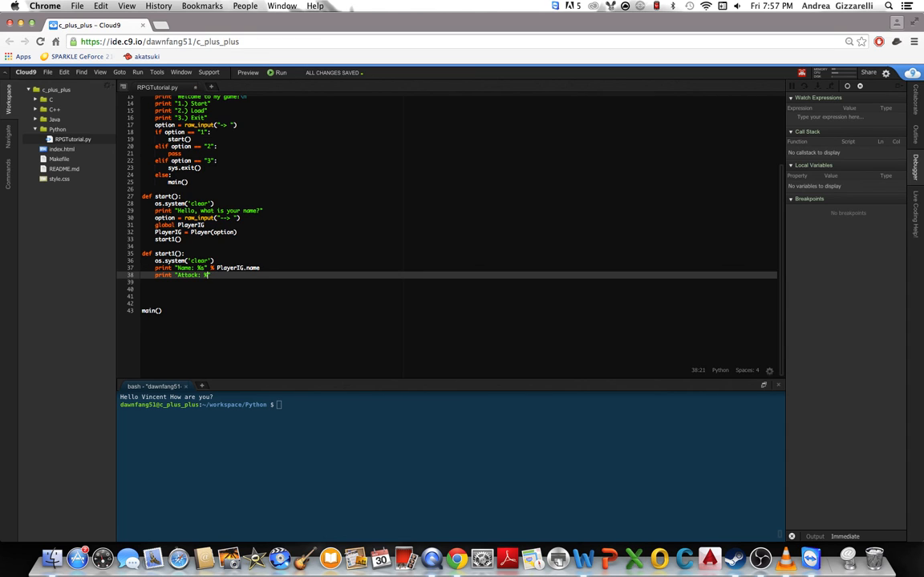
pyautogui.write('%')
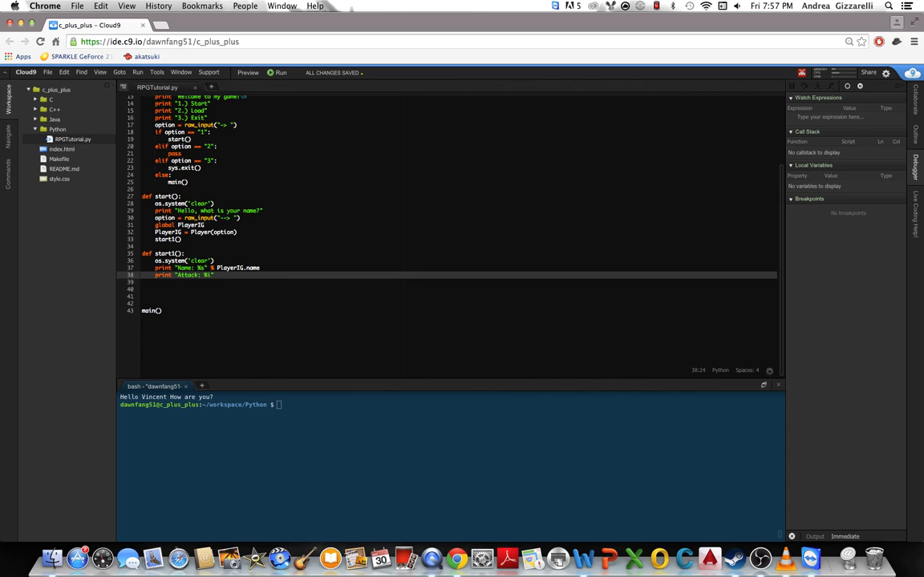
pyautogui.write('% PlayerIG.')
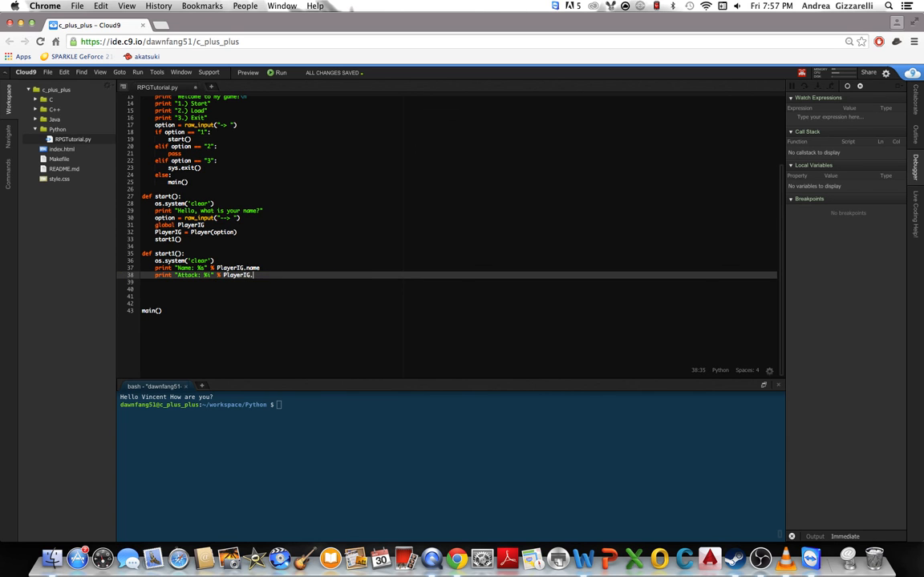
# - Add a Health line printing PlayerIG.health/PlayerIG.maxhealth with %i/%i
pyautogui.scroll(3)
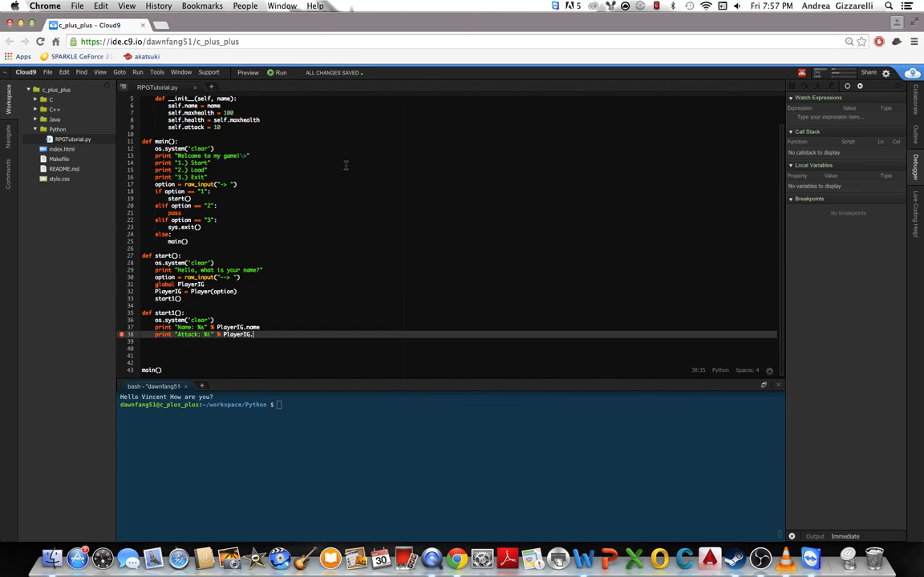
pyautogui.write('heatl')
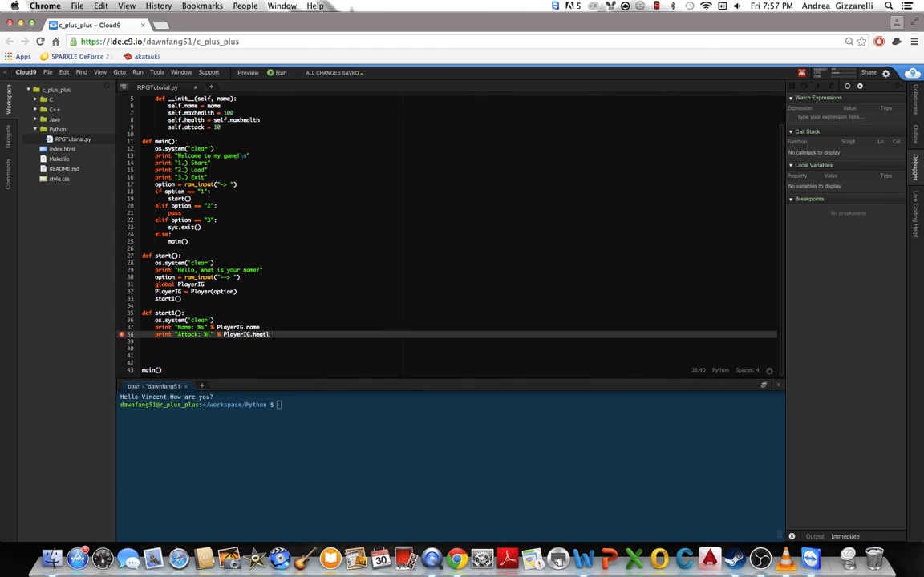
pyautogui.press('Backspace')
pyautogui.write('print "Hea')
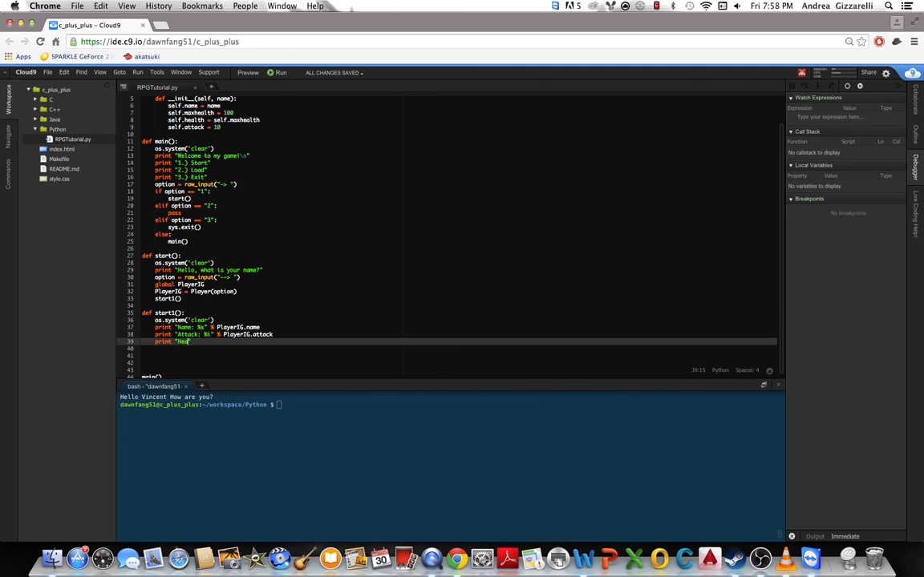
pyautogui.write('lth')
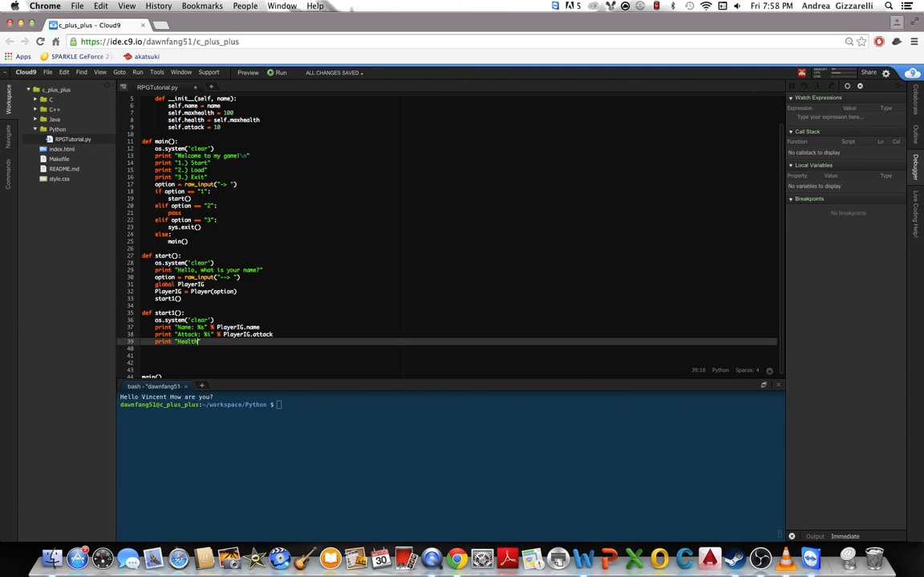
pyautogui.write('"')
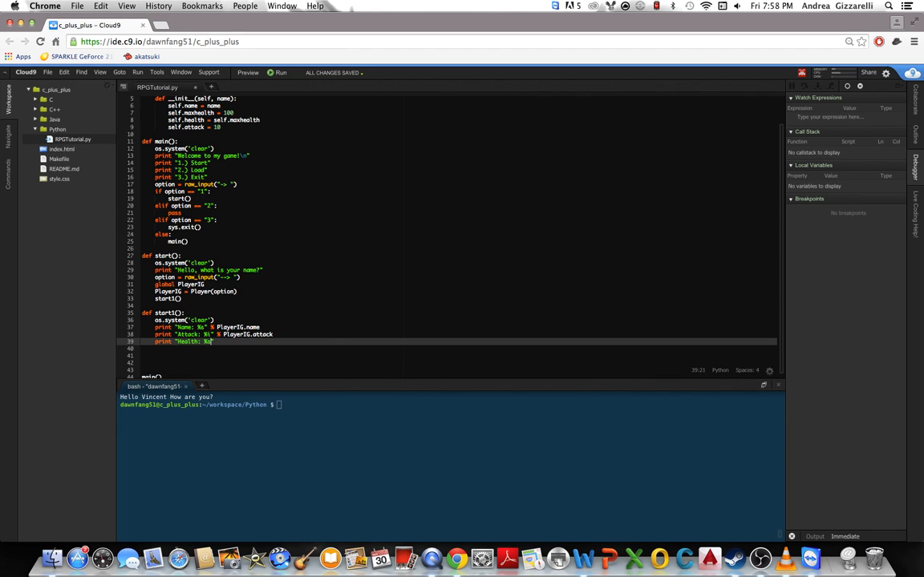
pyautogui.write('i/%i')
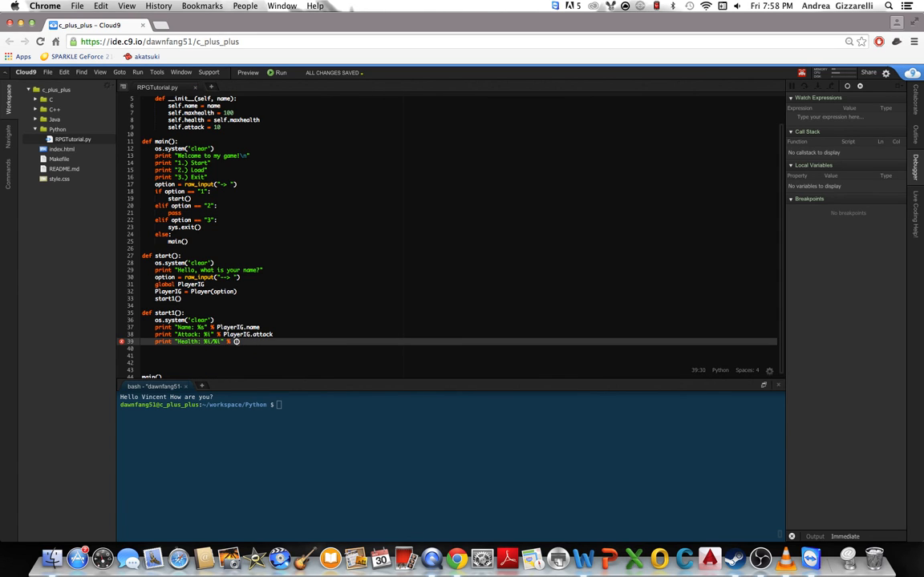
pyautogui.write('(PlayerIG.)')
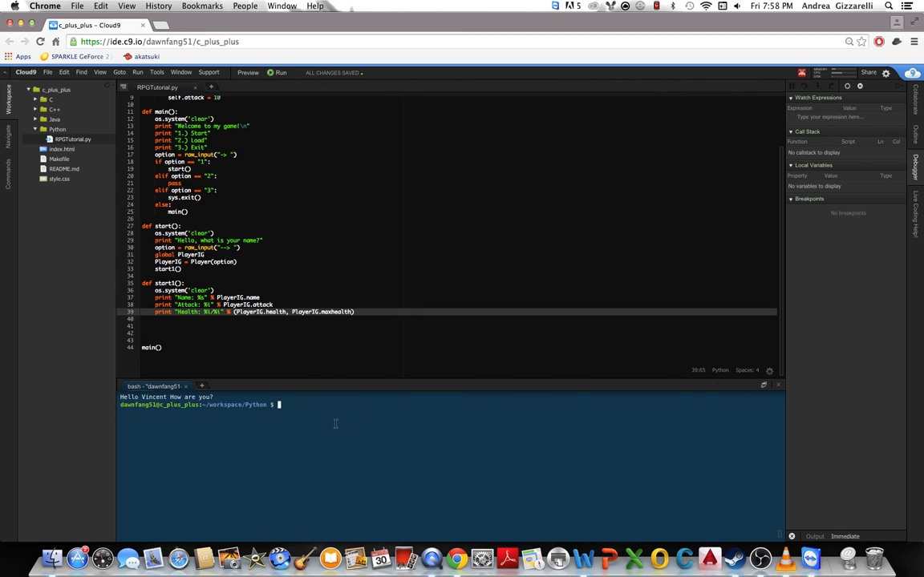
# - Rerun the script with option 1 and confirm Name: vincent, Attack: 10, Health: 100/100
pyautogui.click(280, 72)
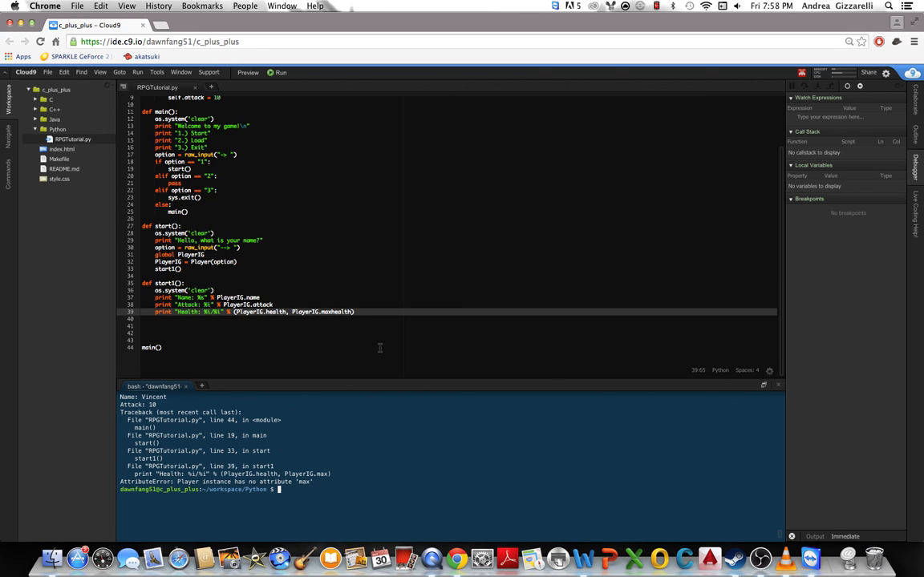
pyautogui.click(46, 72)
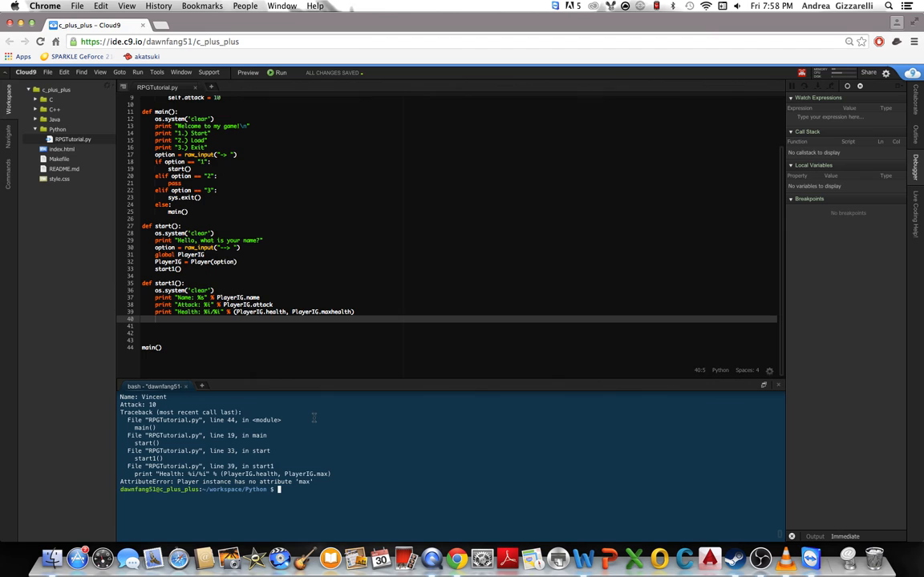
pyautogui.click(280, 72)
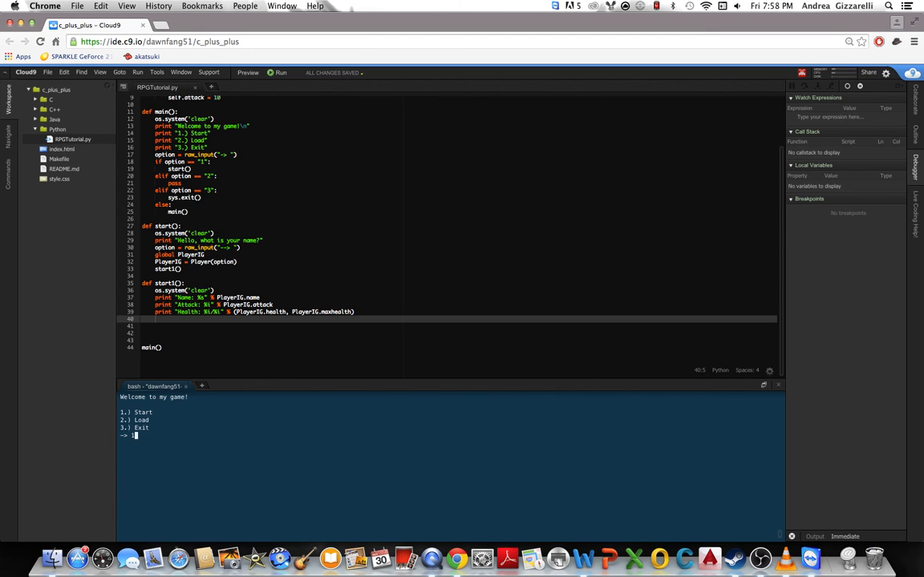
pyautogui.press('Return')
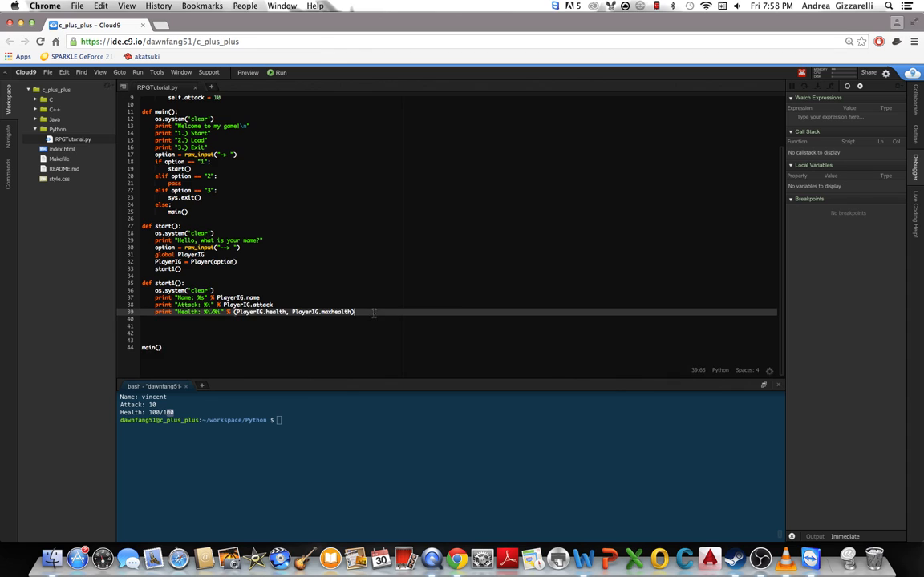
# - Print the menu 1.) Fight, 2.) Store, 3.) Save, 4.) Exit below the health line in start1
pyautogui.press('Return')
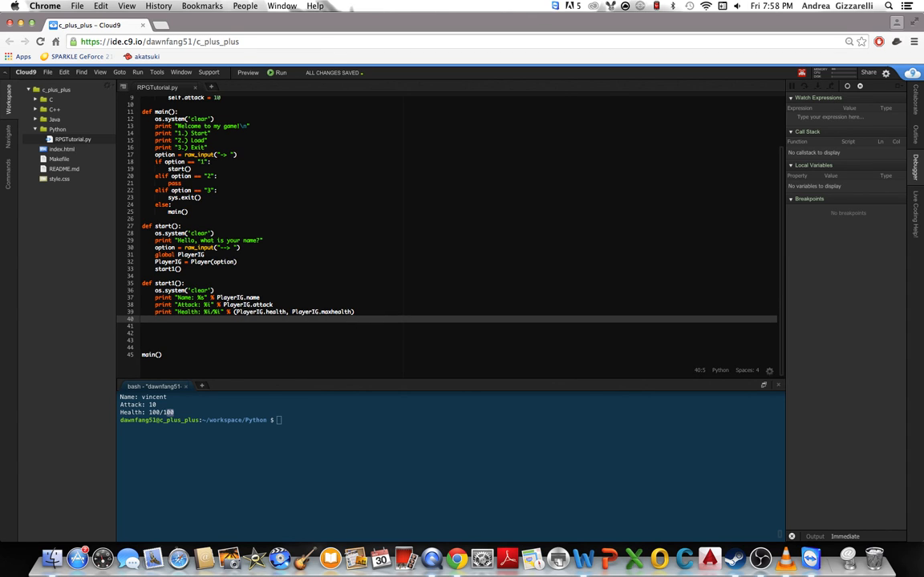
pyautogui.write('print "')
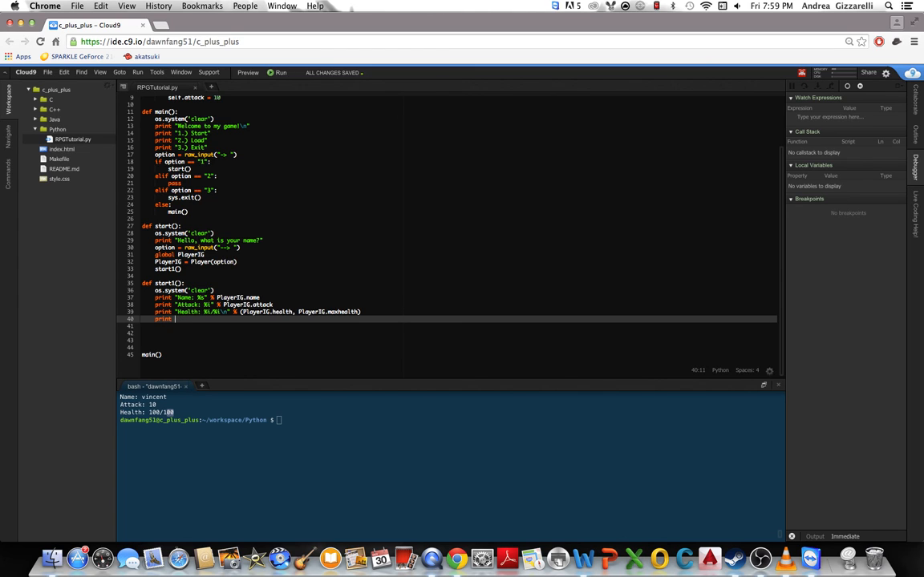
pyautogui.write('""')
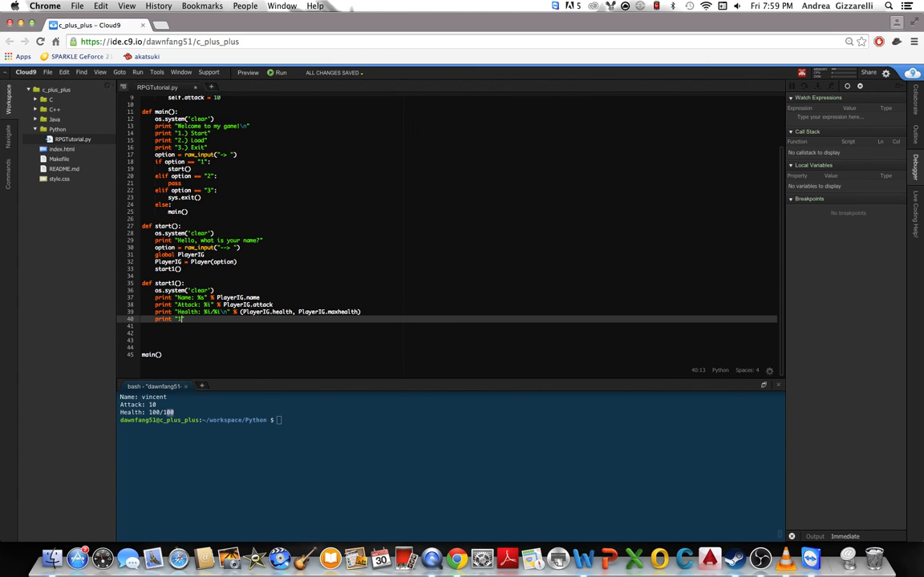
pyautogui.write('1.) Fight')
pyautogui.write('print "2')
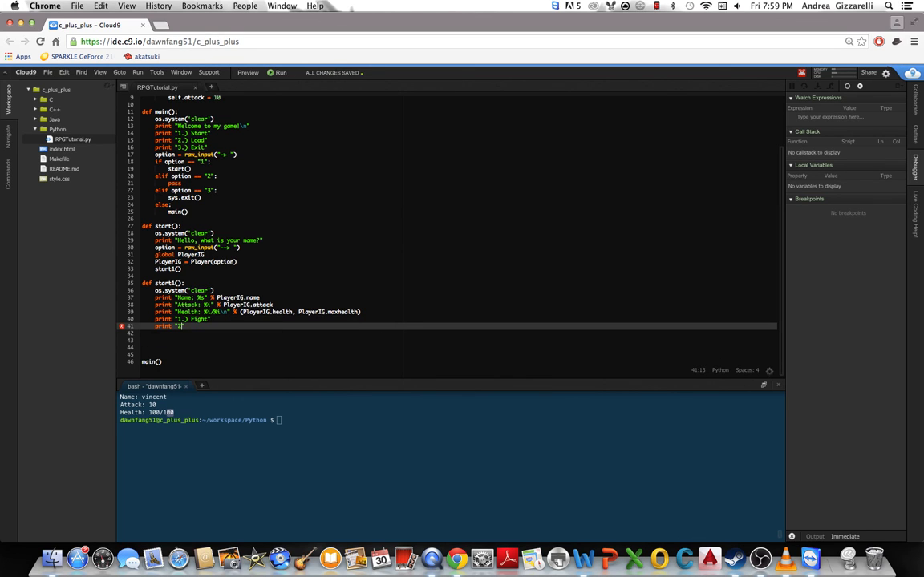
pyautogui.write('Store')
pyautogui.write('print "4.) ')
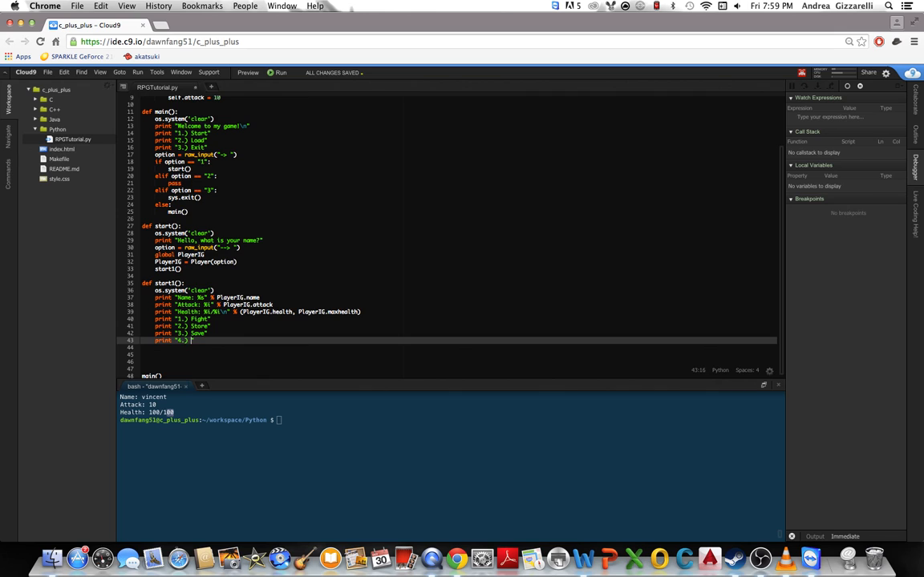
pyautogui.write('Exit')
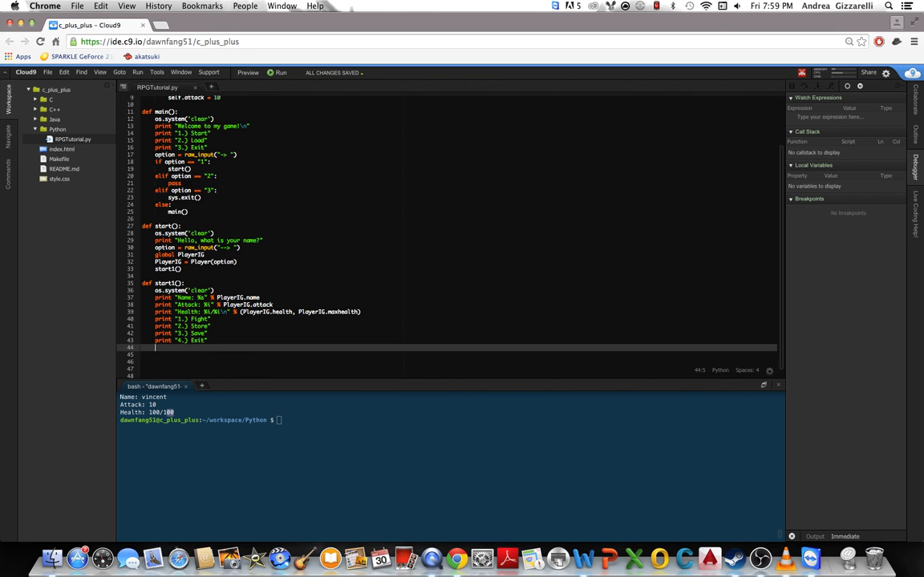
# - Read the choice with option = raw_input("") and call fight() when option is "1"
pyautogui.write('i')
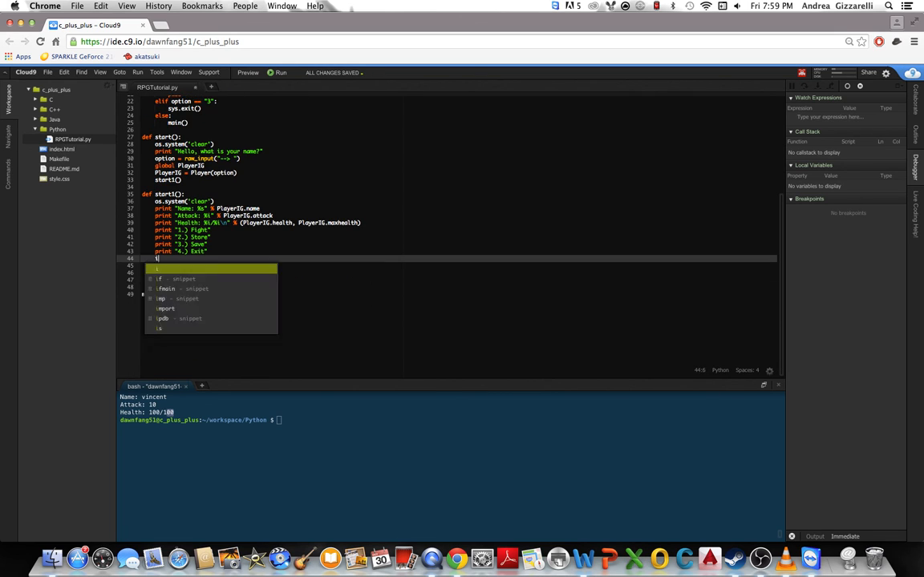
pyautogui.write('po')
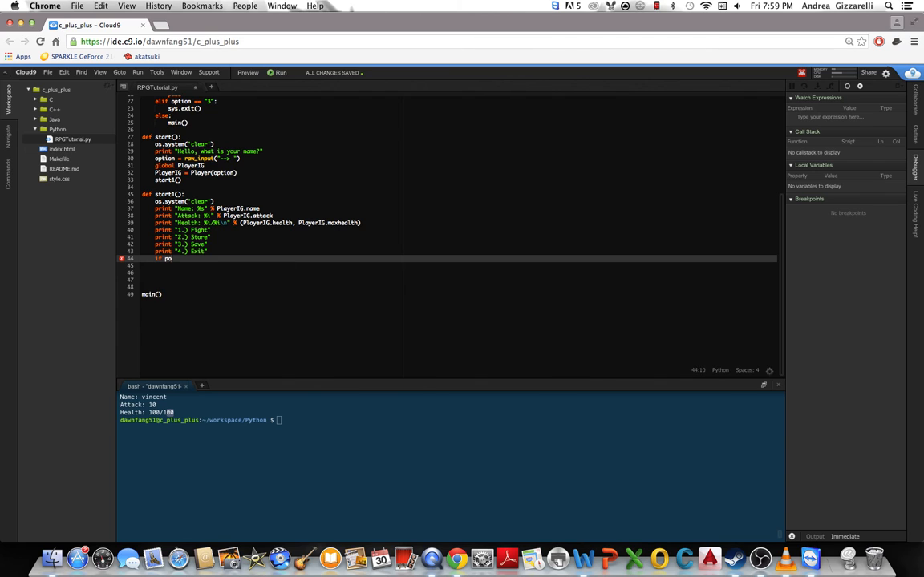
pyautogui.write('option')
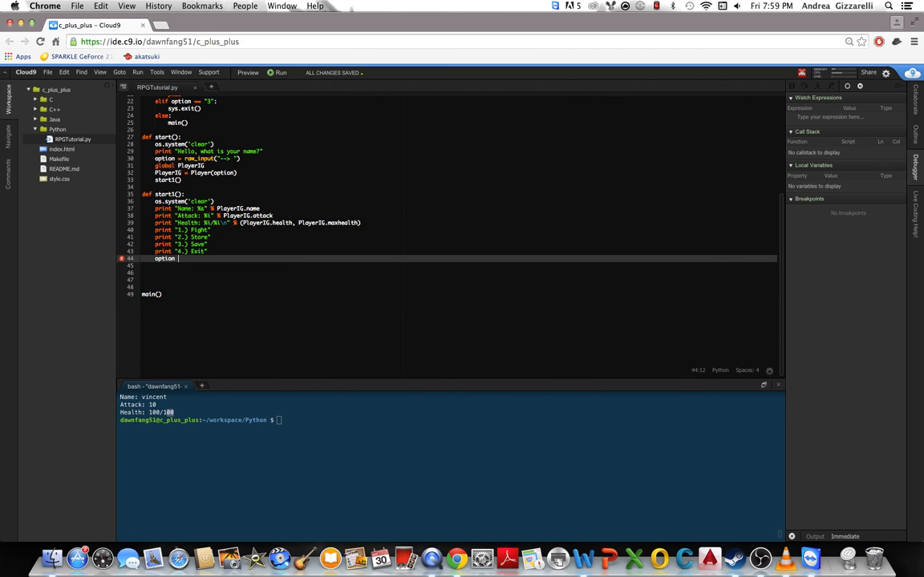
pyautogui.write('= raw_input')
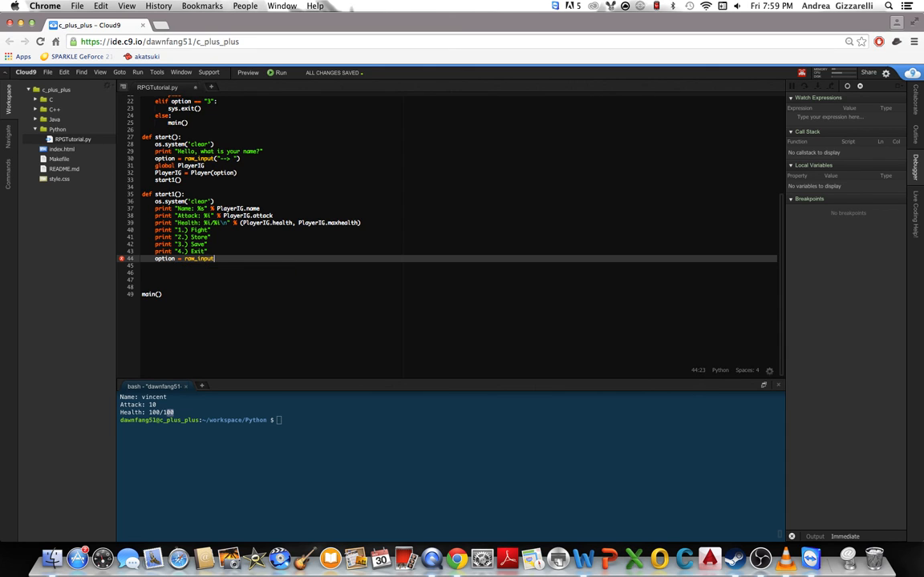
pyautogui.write('("")')
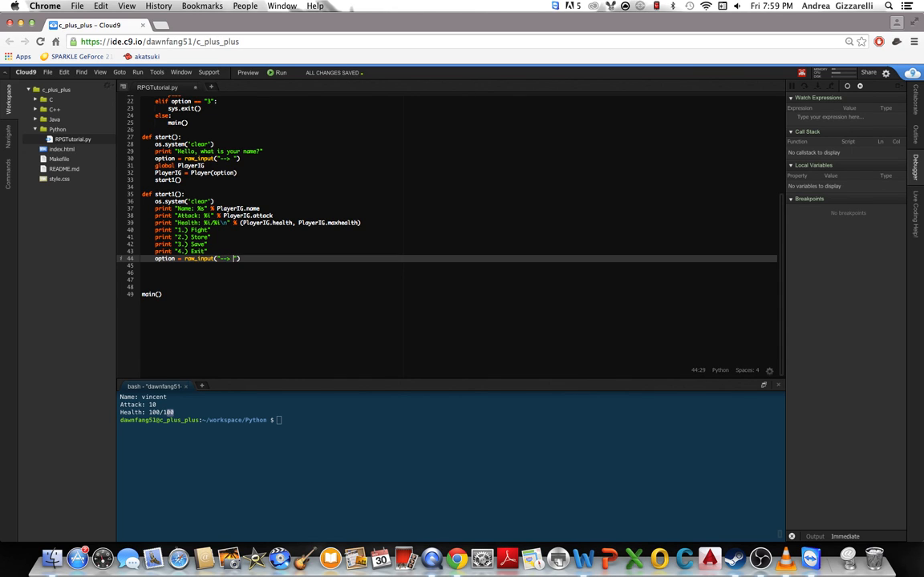
pyautogui.press('Return')
pyautogui.write('if option ==')
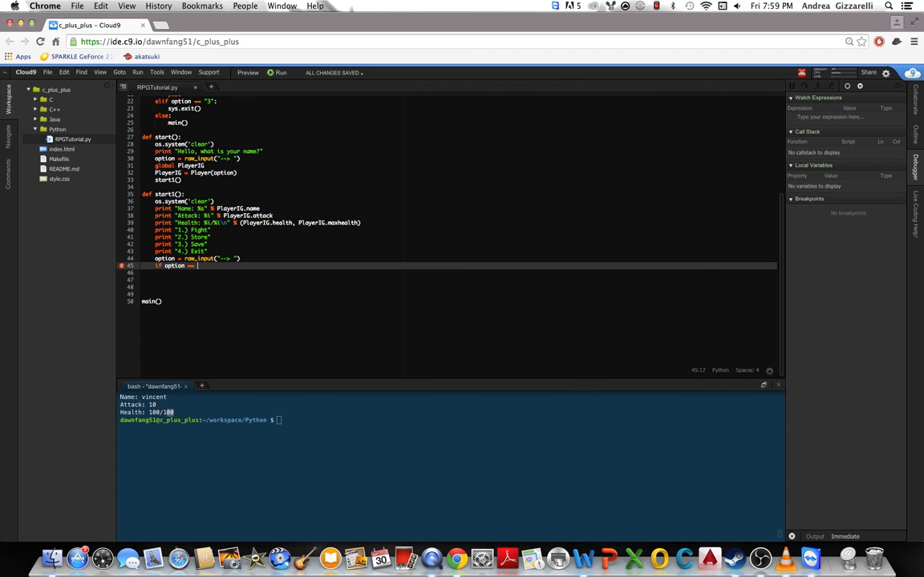
pyautogui.write('"1"')
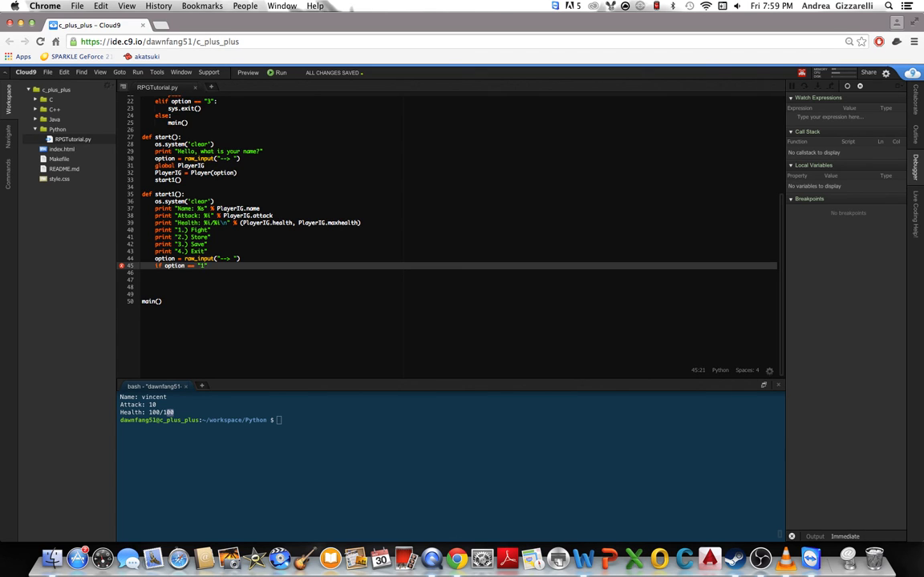
pyautogui.write('fight')
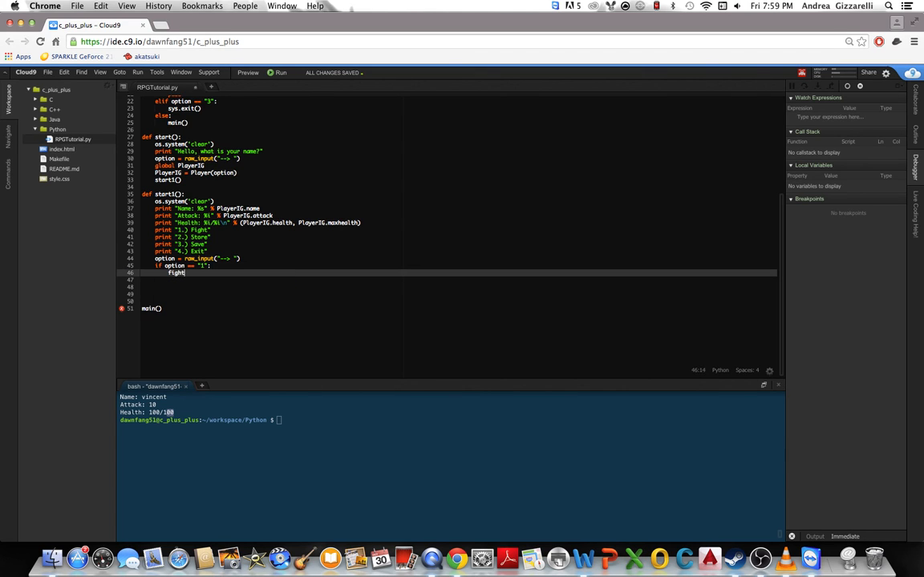
pyautogui.press('enter')
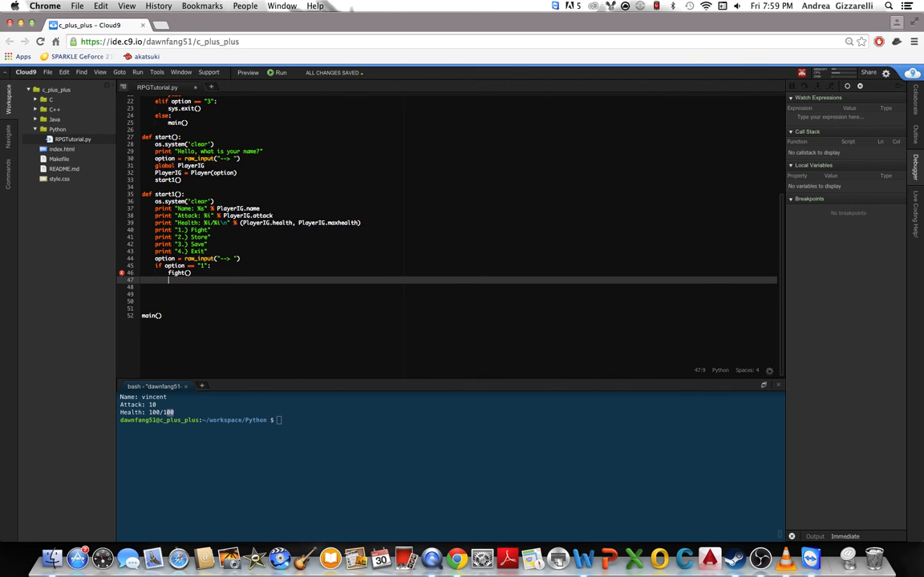
# - Add elif branches: "2" calls store(), "3" passes, "4" calls sys.exit(), then begin an else
pyautogui.write('elif option == "')
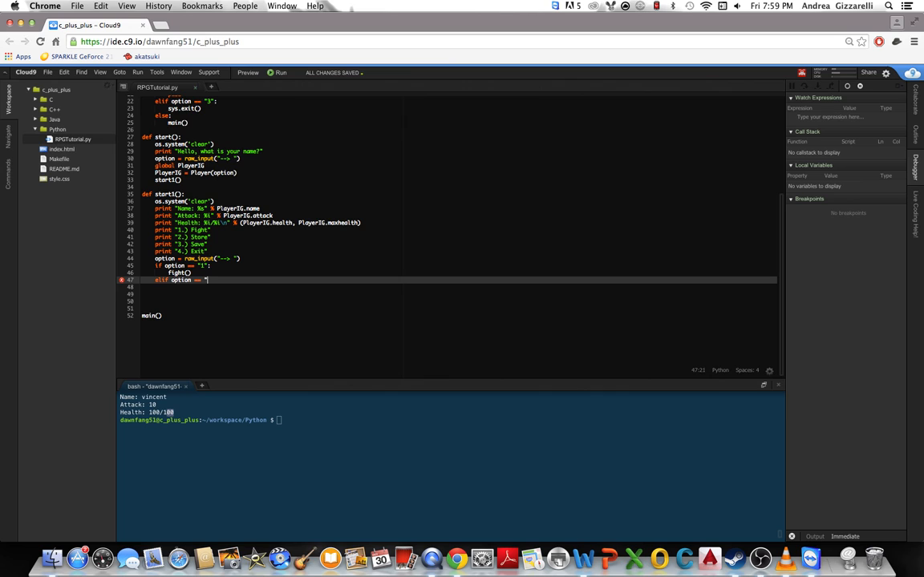
pyautogui.write('2"')
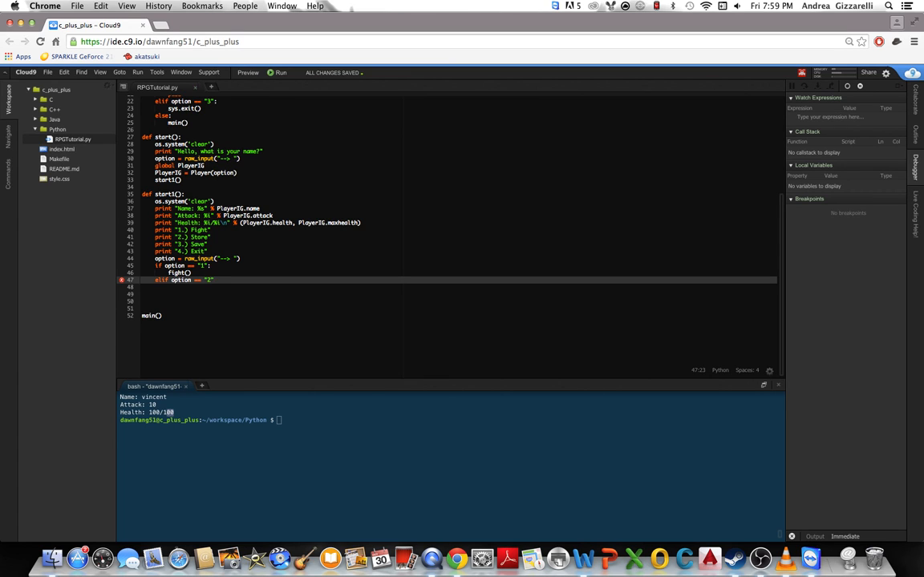
pyautogui.write('store(')
pyautogui.write('elif option == "')
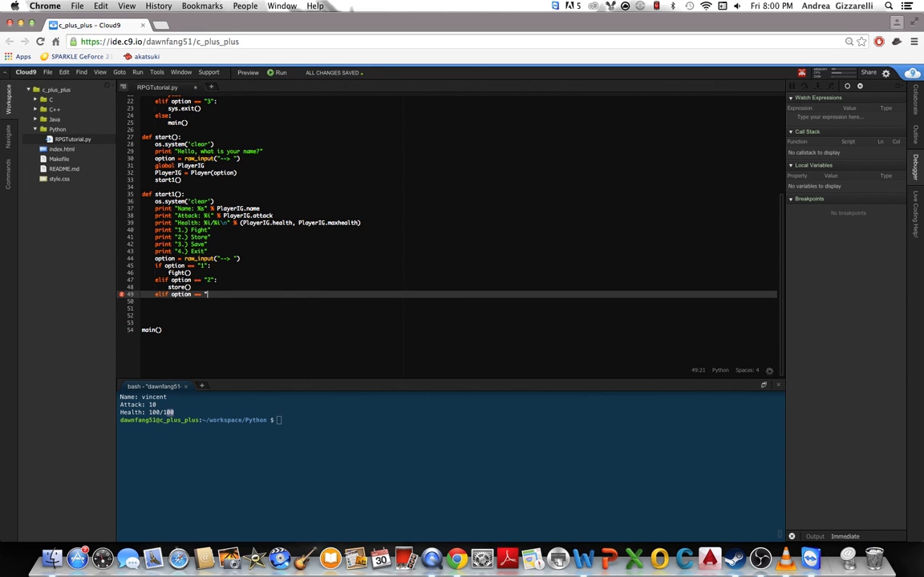
pyautogui.write('3":')
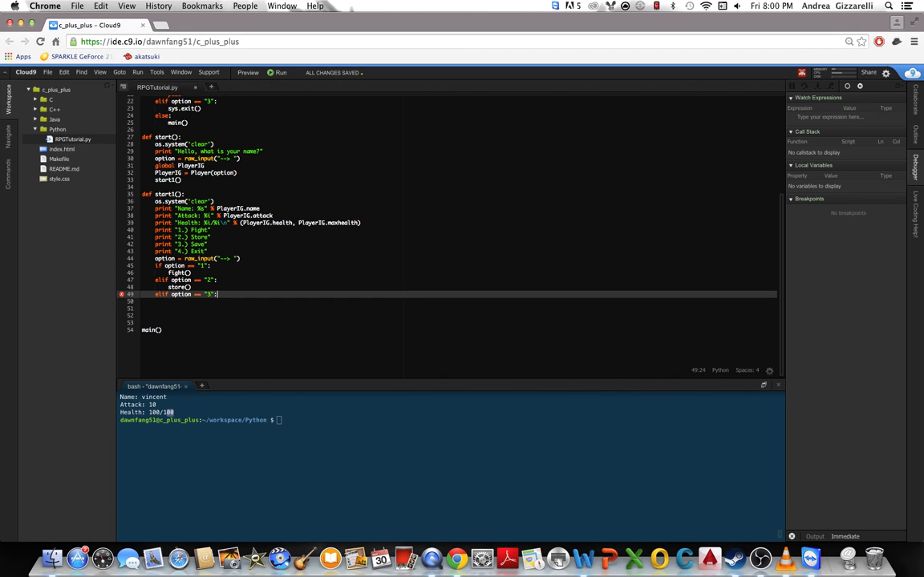
pyautogui.write('pass')
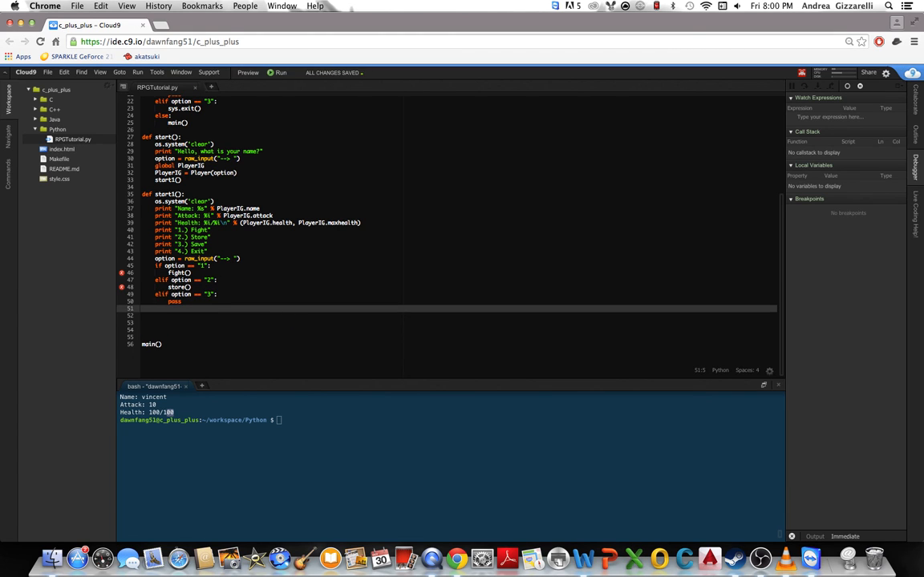
pyautogui.write('elif option')
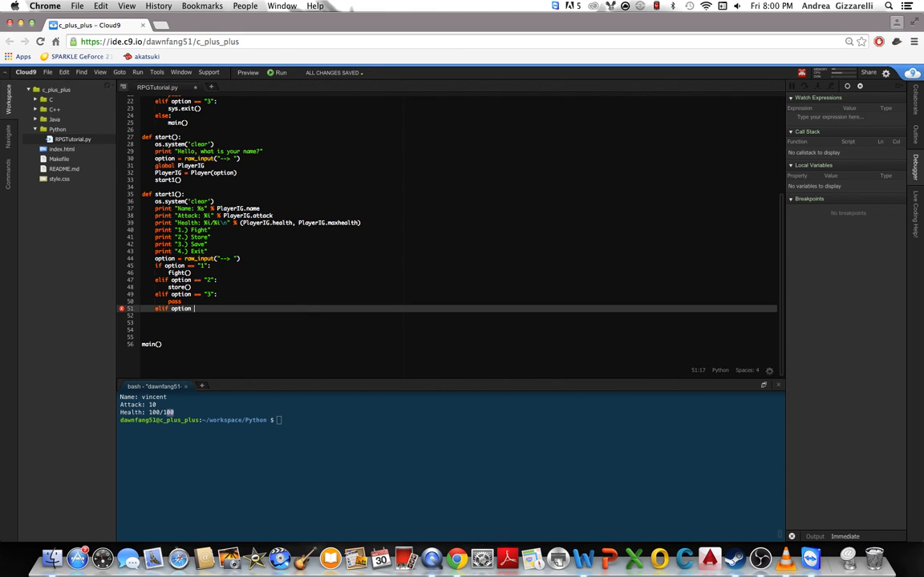
pyautogui.write('== "4":')
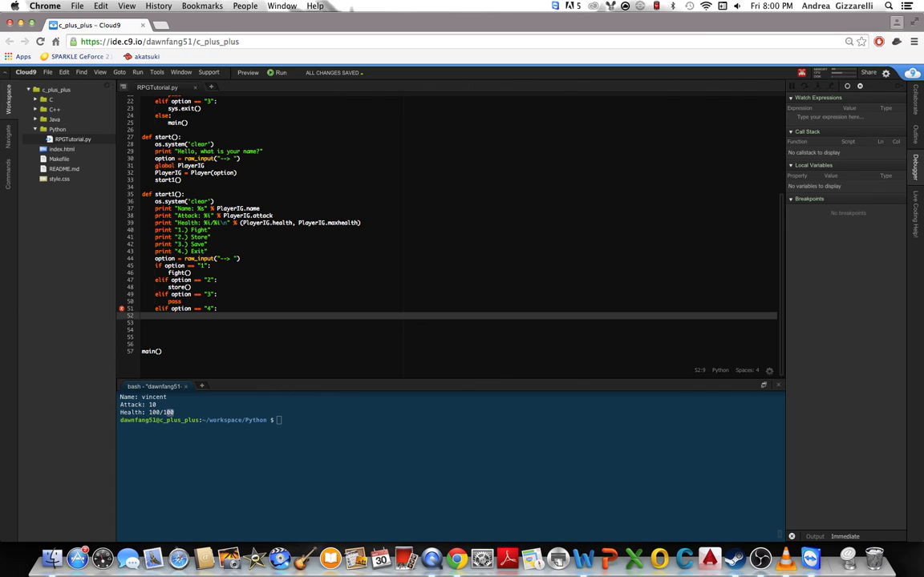
pyautogui.write('sys.exit(')
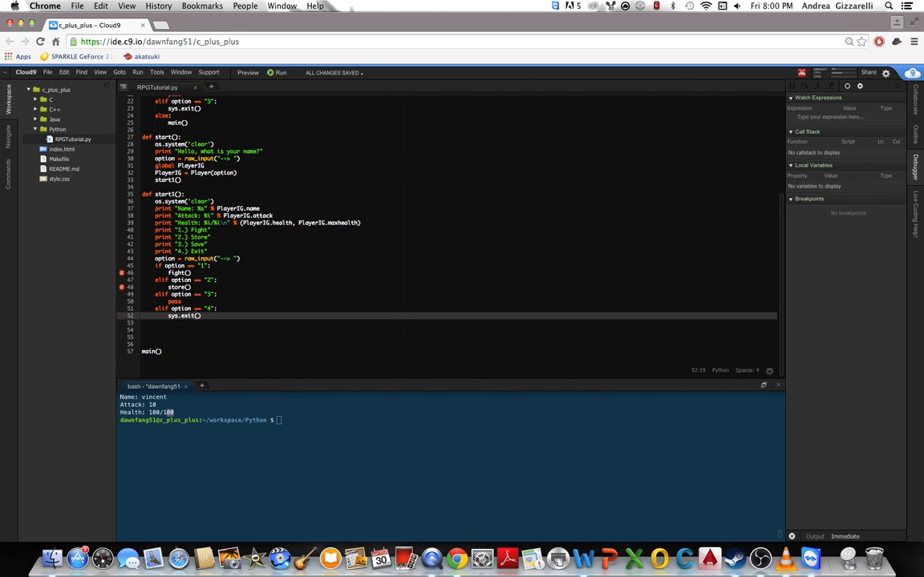
pyautogui.press('Return')
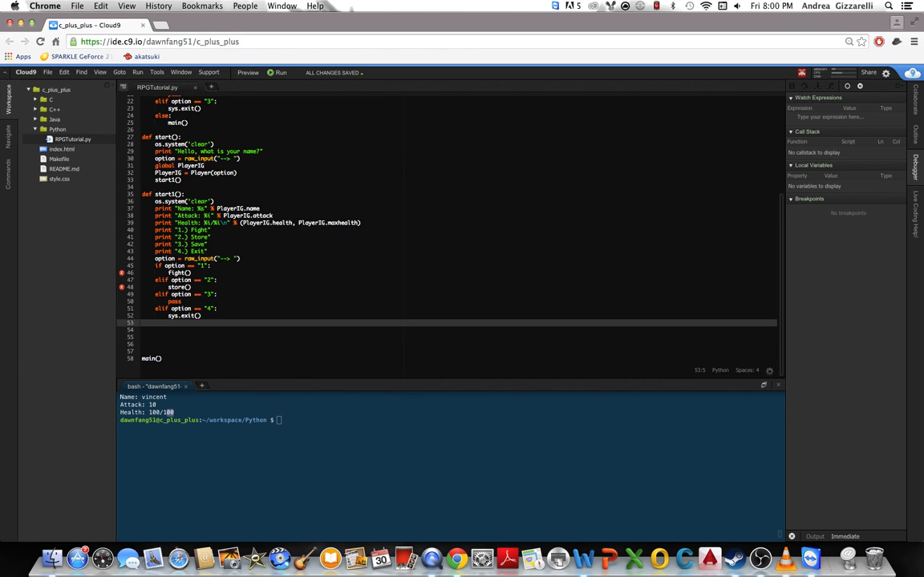
pyautogui.write('else')
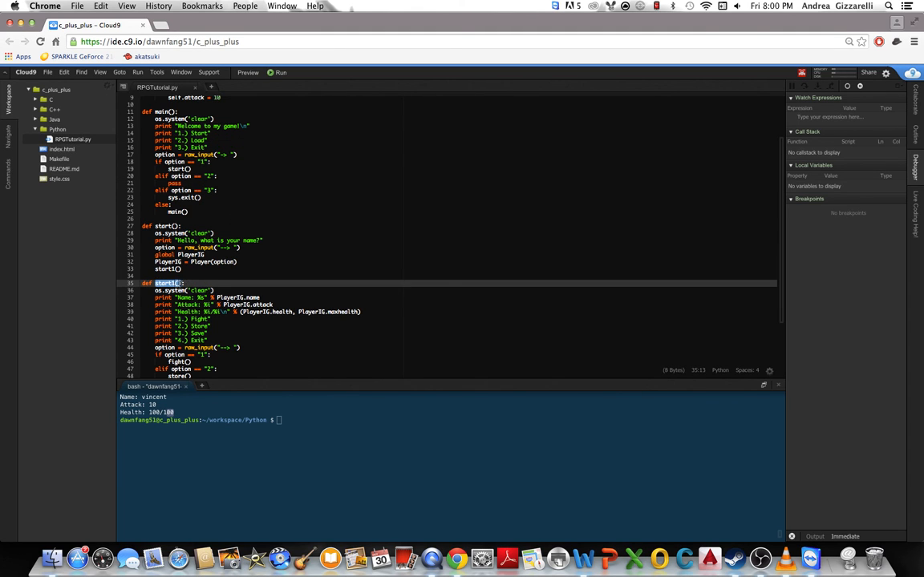
# - Add blank lines after the else branch's start1() call at the end of start1
pyautogui.scroll(-3)
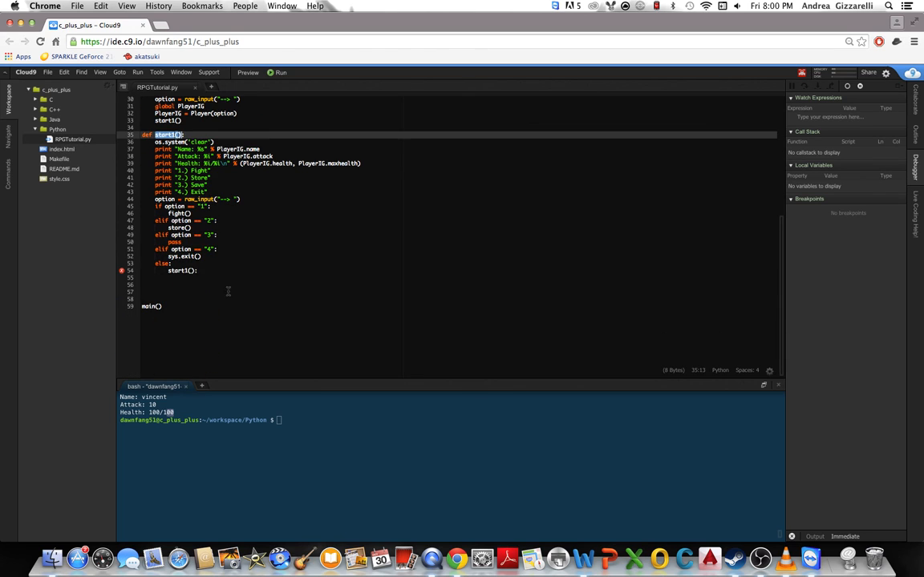
pyautogui.click(197, 270)
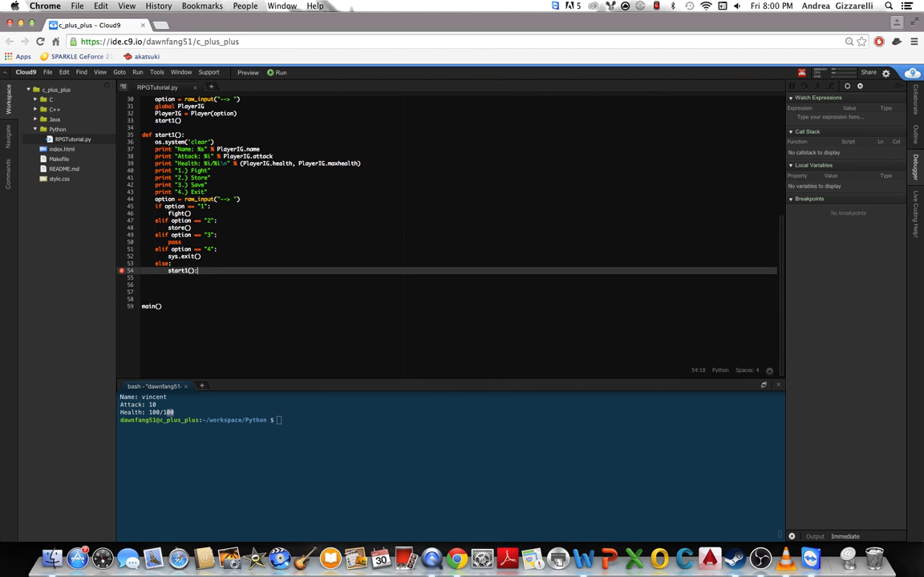
pyautogui.press('enter')
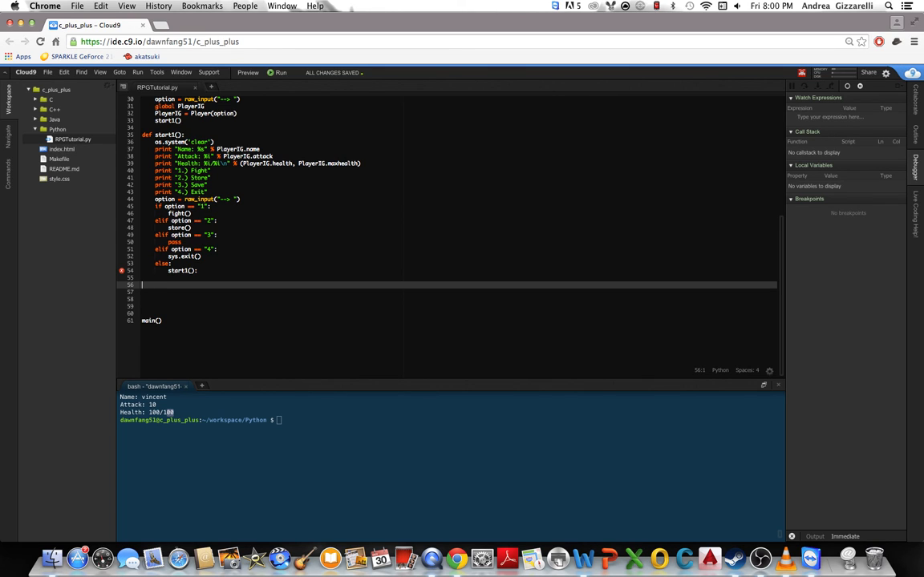
# - Write def fight(): and def store(): below start1, each with only pass
pyautogui.write('def')
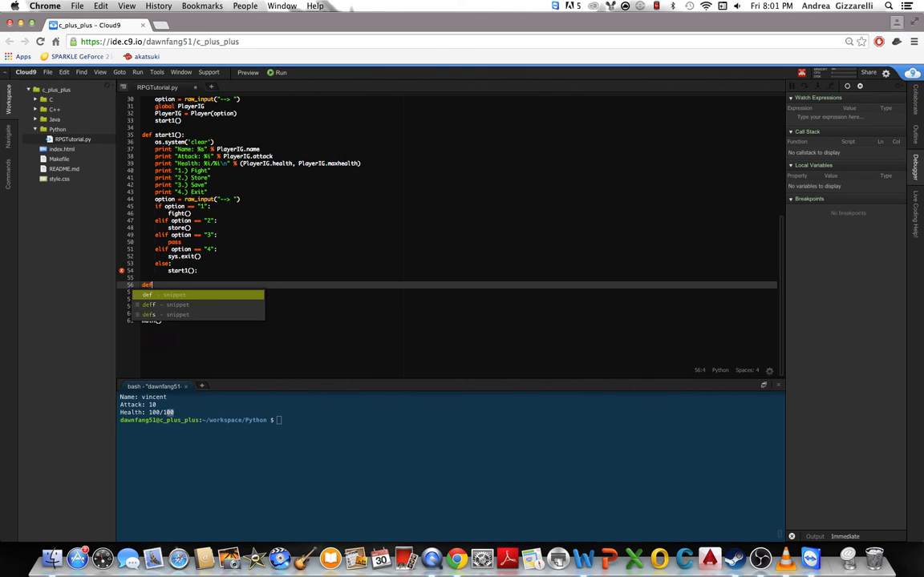
pyautogui.write('fight(')
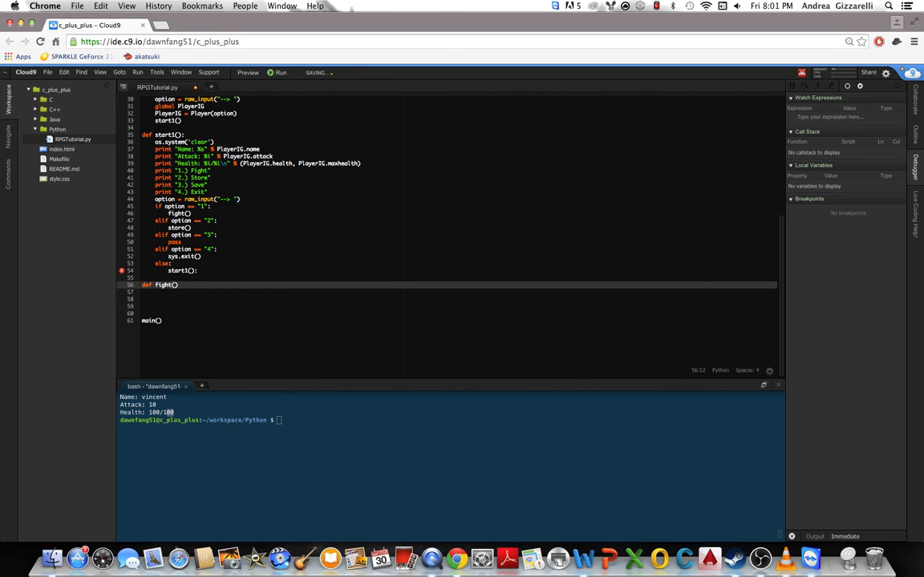
pyautogui.press('Return')
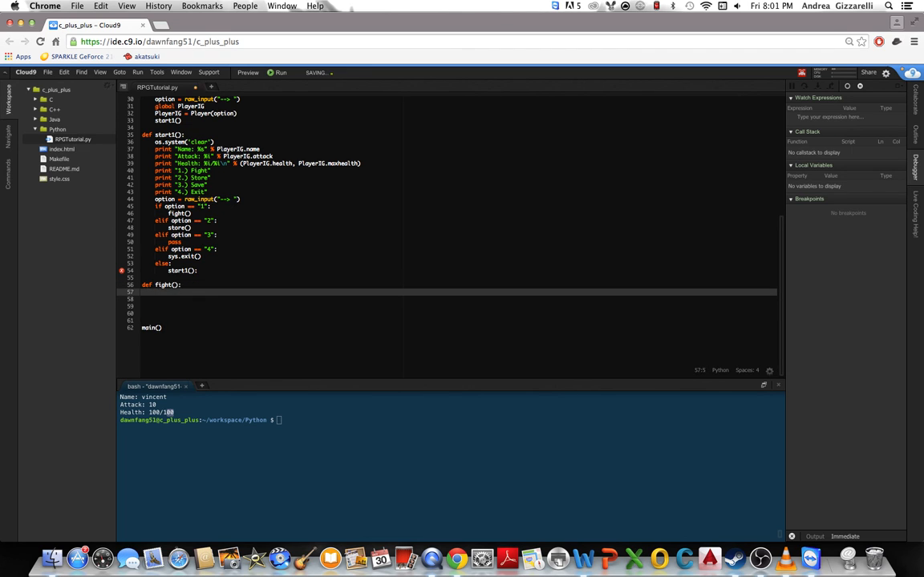
pyautogui.write('pass')
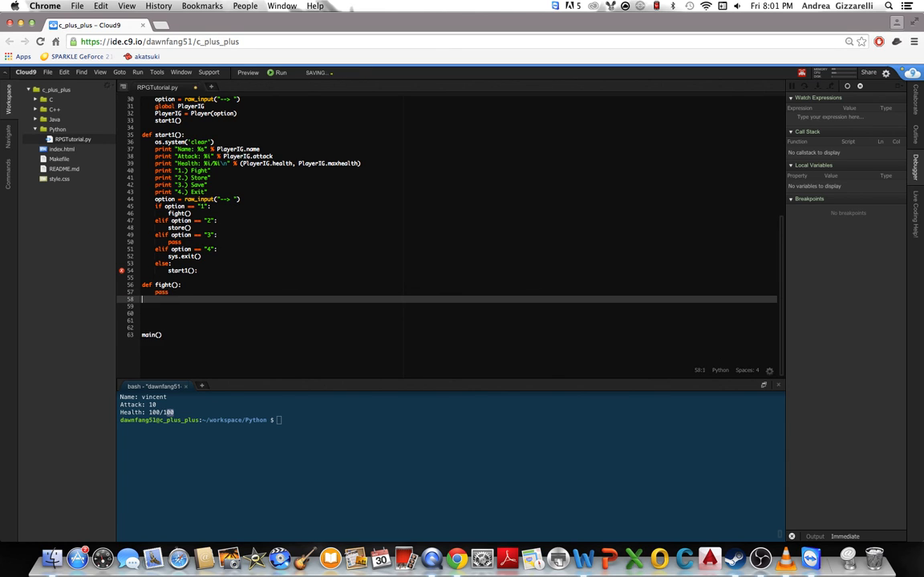
pyautogui.write('def s')
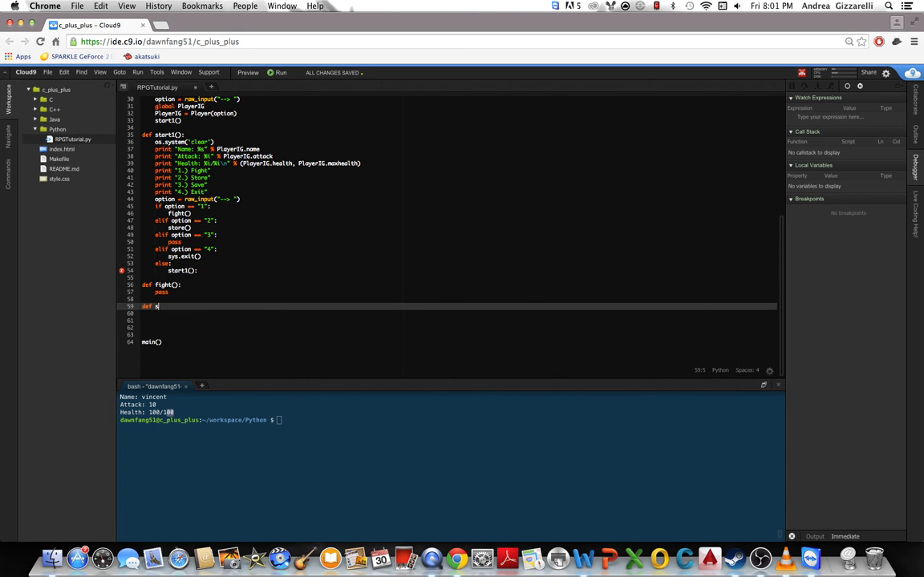
pyautogui.write('tore():')
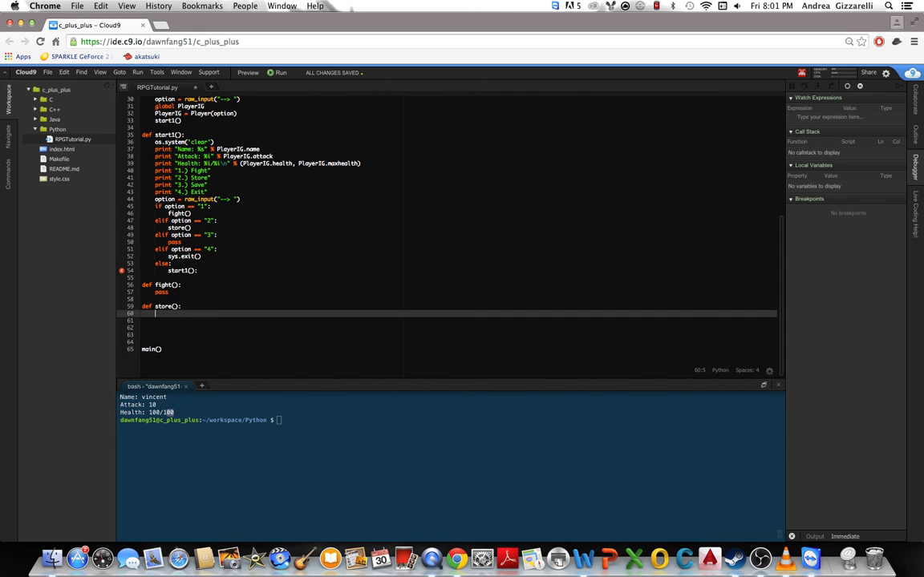
pyautogui.write('pass')
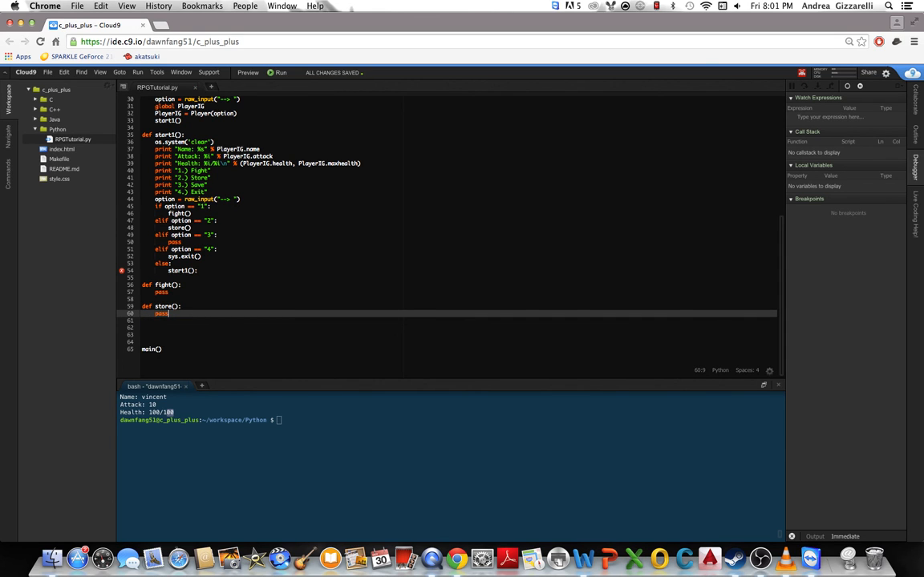
pyautogui.moveTo(122, 271)
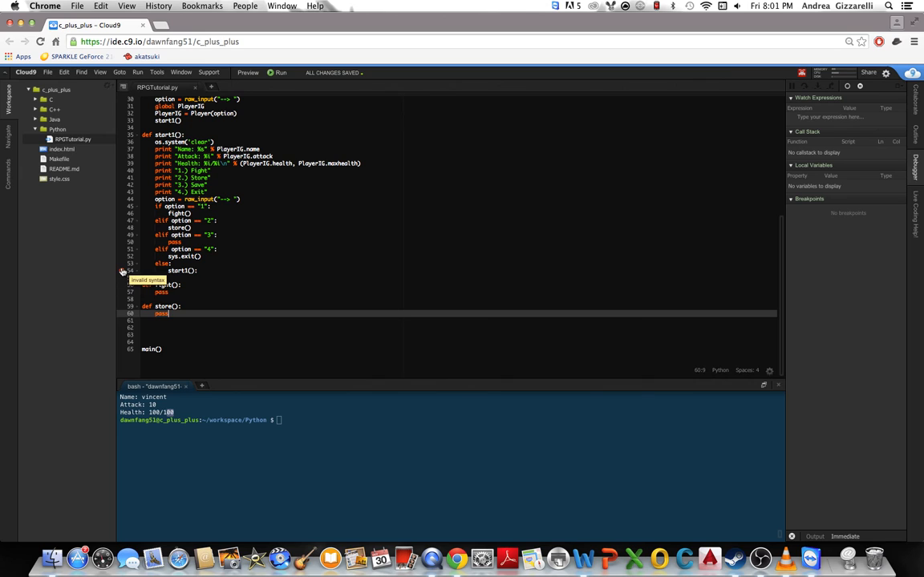
# - Check the error marker on line 54 and scroll through the file around the else branch
pyautogui.click(122, 270)
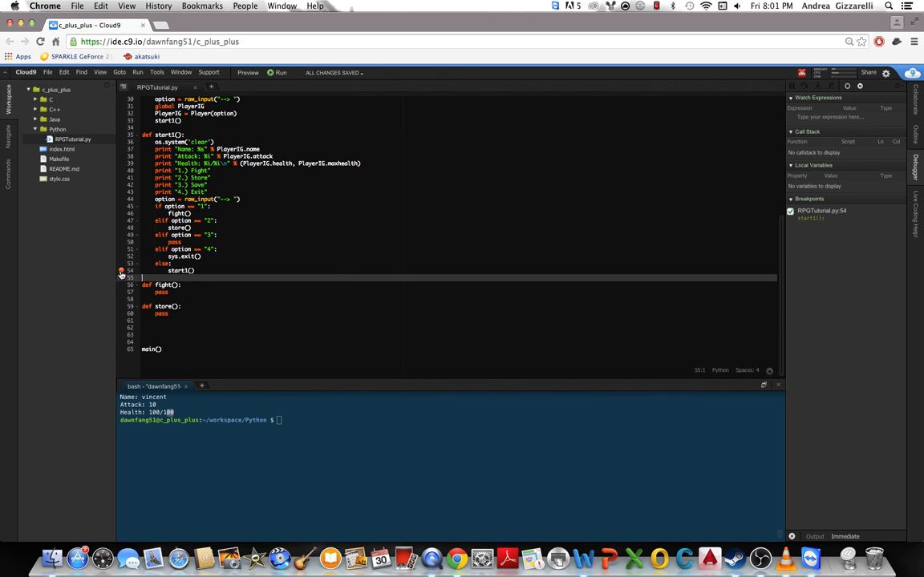
pyautogui.scroll(3)
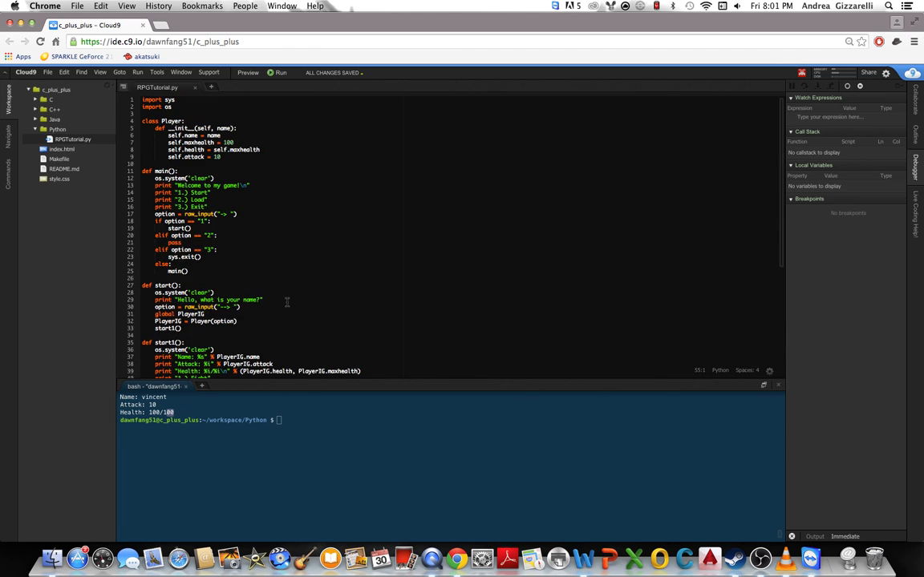
pyautogui.scroll(-3)
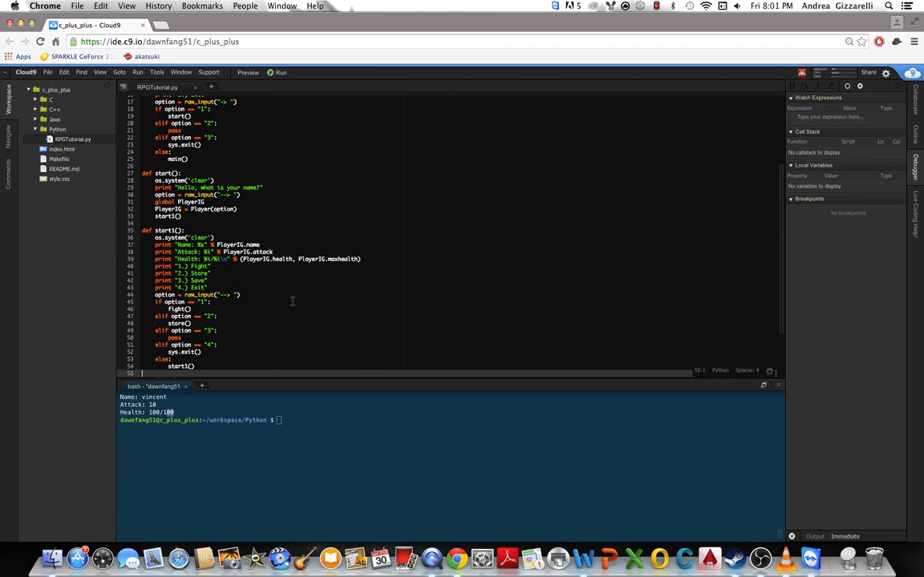
pyautogui.scroll(-3)
pyautogui.write('def fight():')
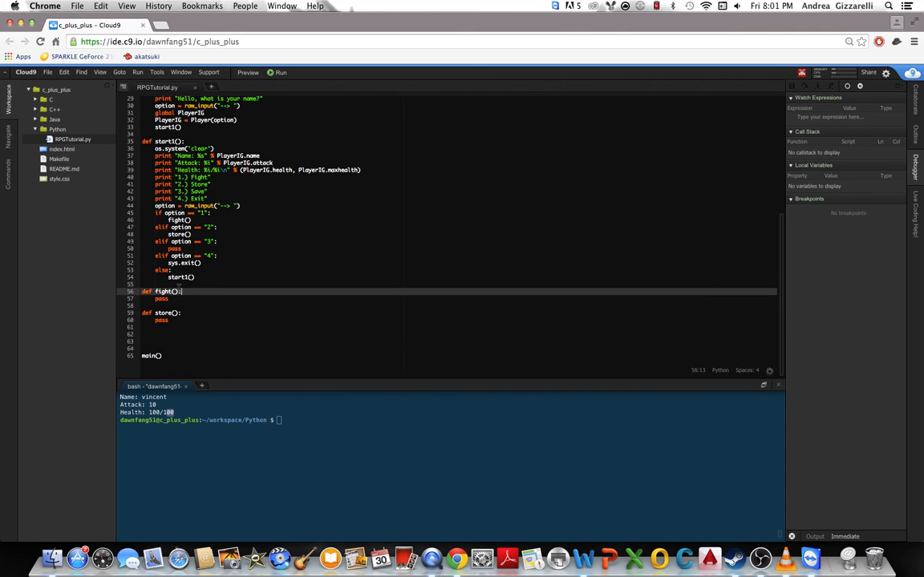
pyautogui.scroll(3)
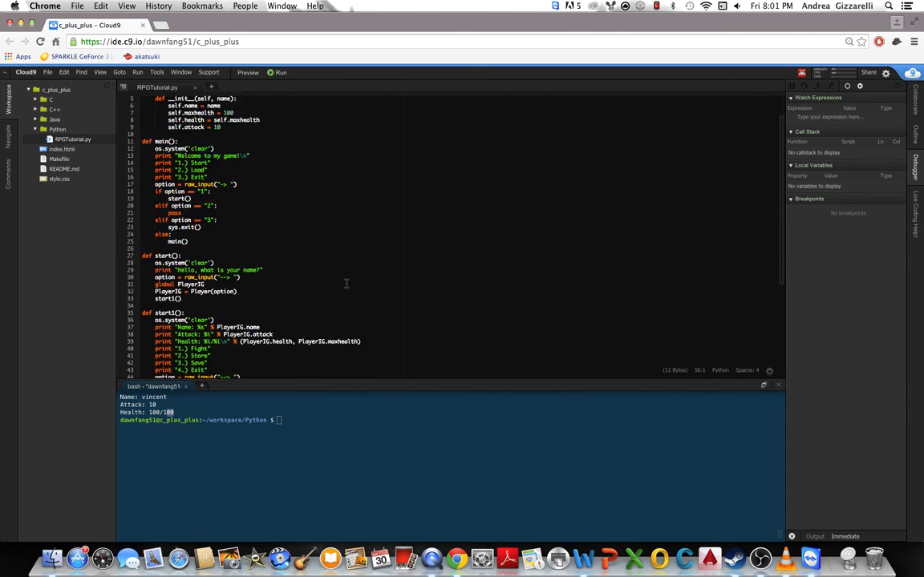
pyautogui.scroll(-3)
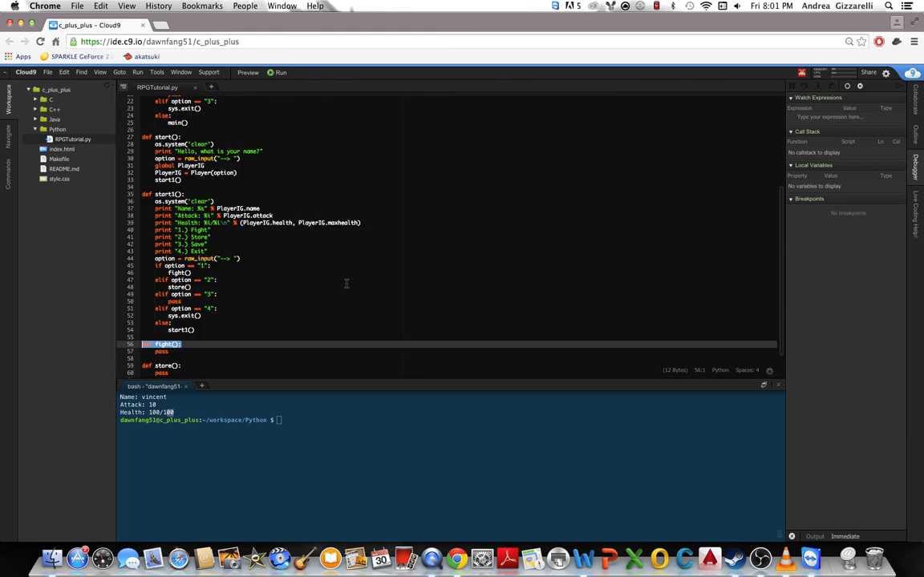